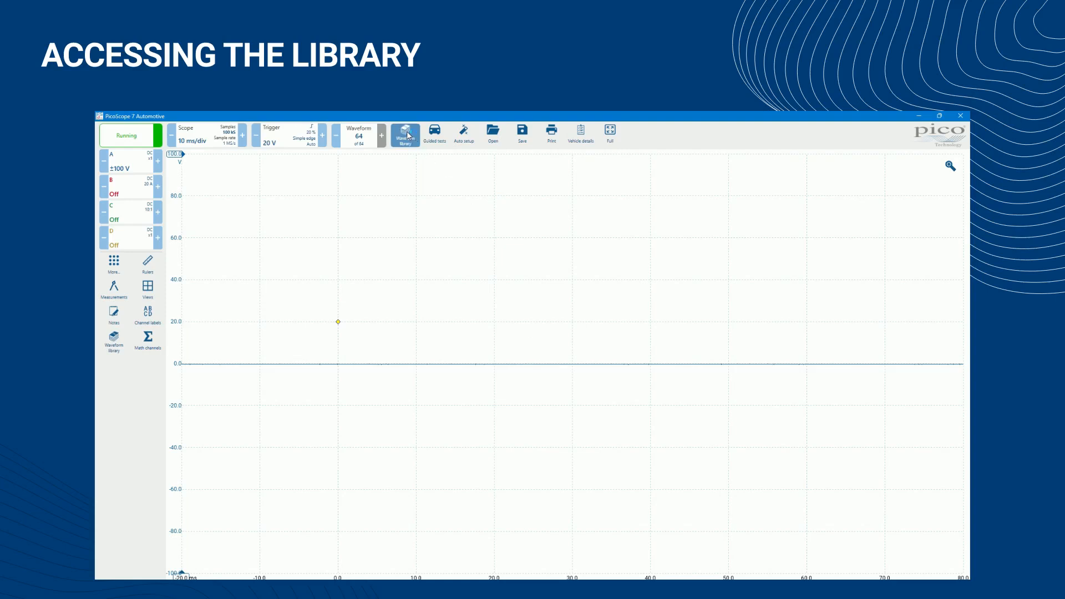
click(405, 133)
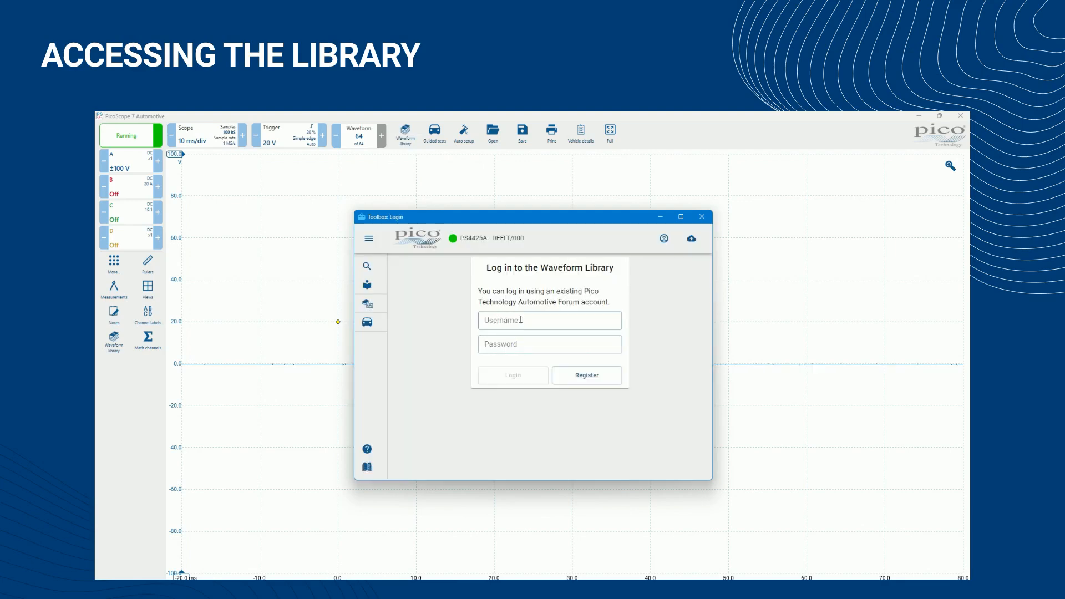
click(548, 320)
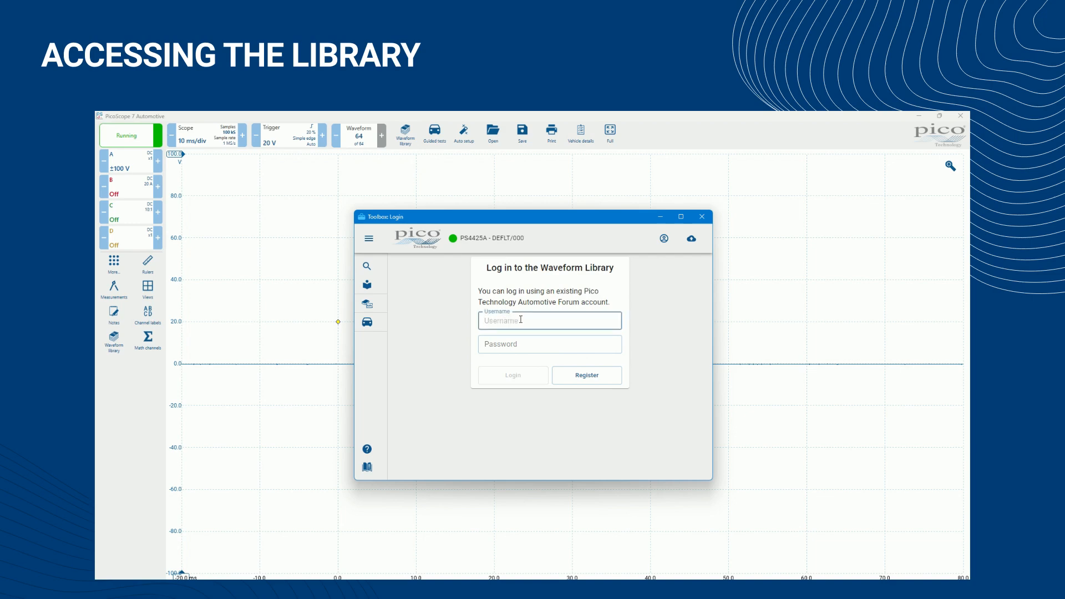
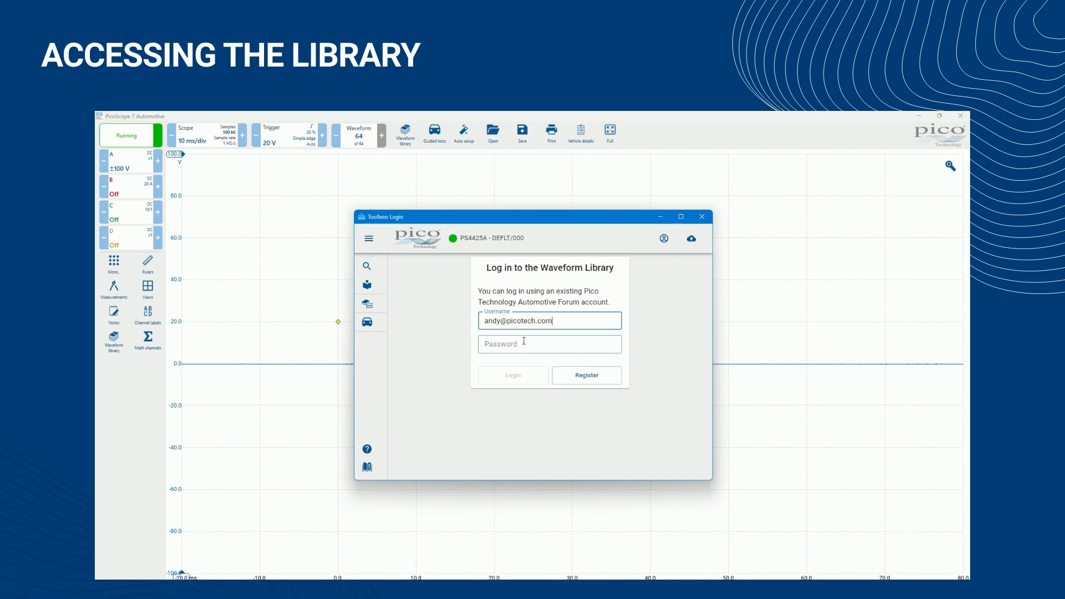
click(548, 345)
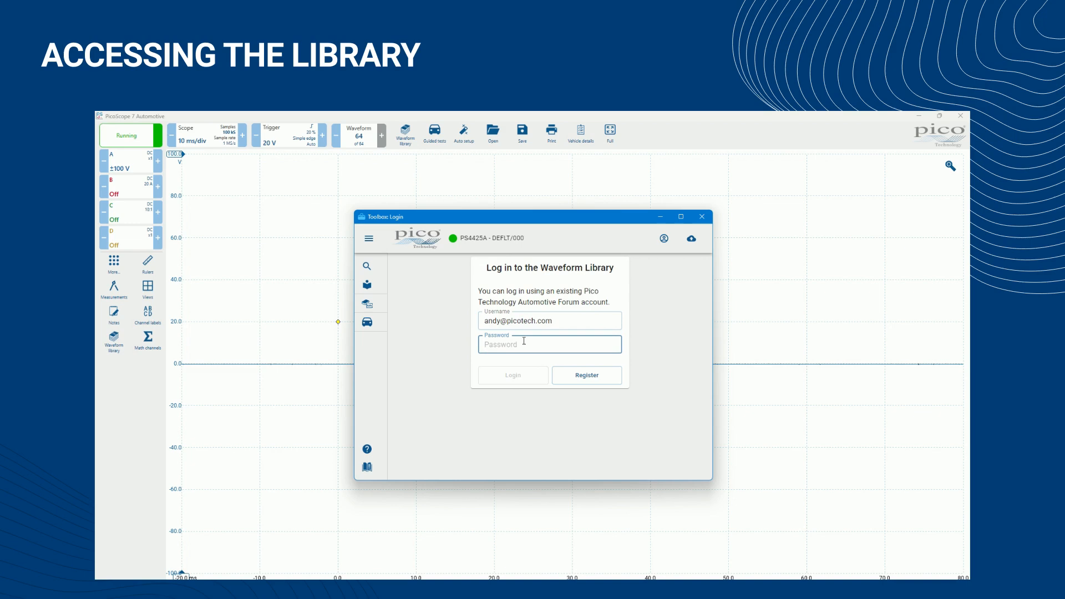
text(password)
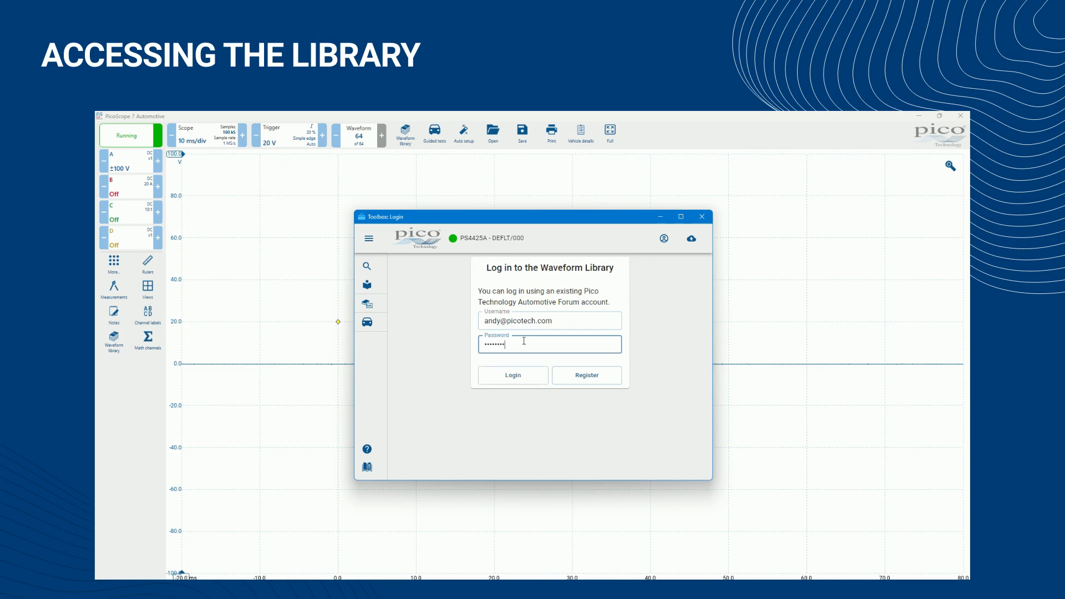
text(••••)
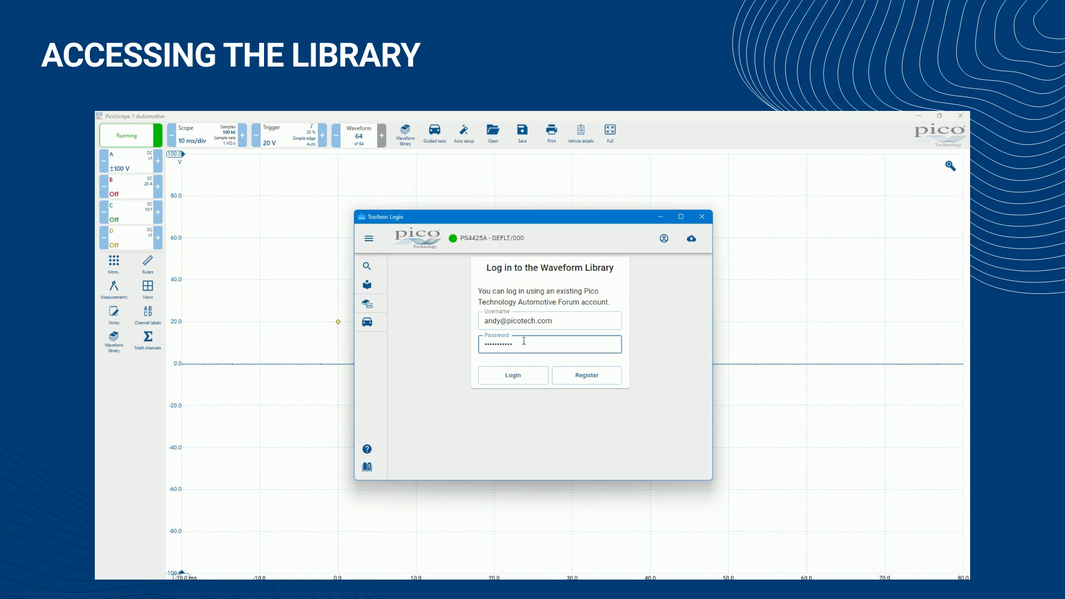
click(511, 374)
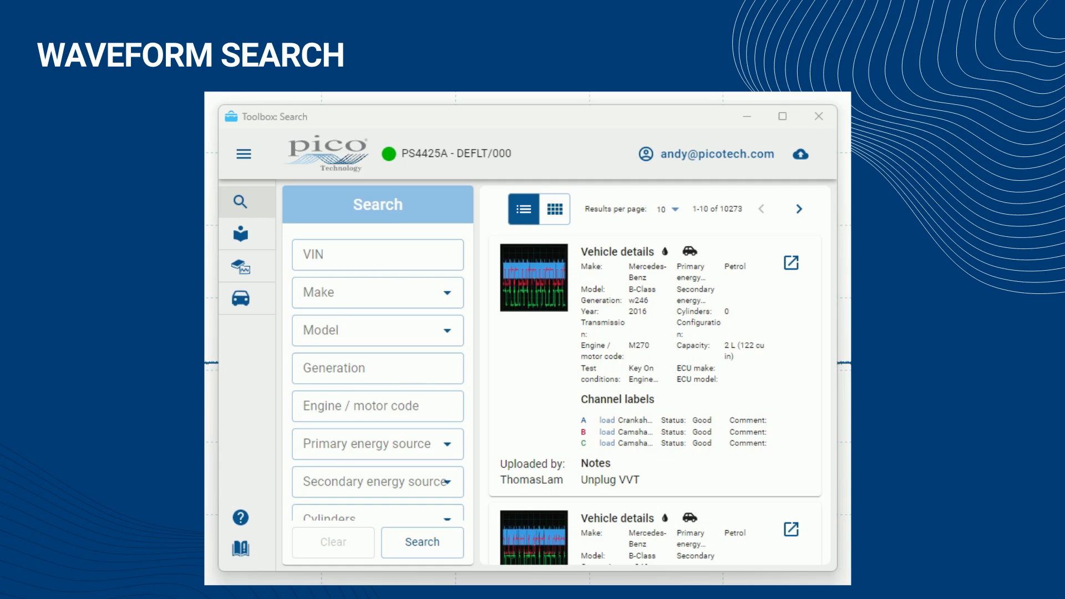
click(377, 255)
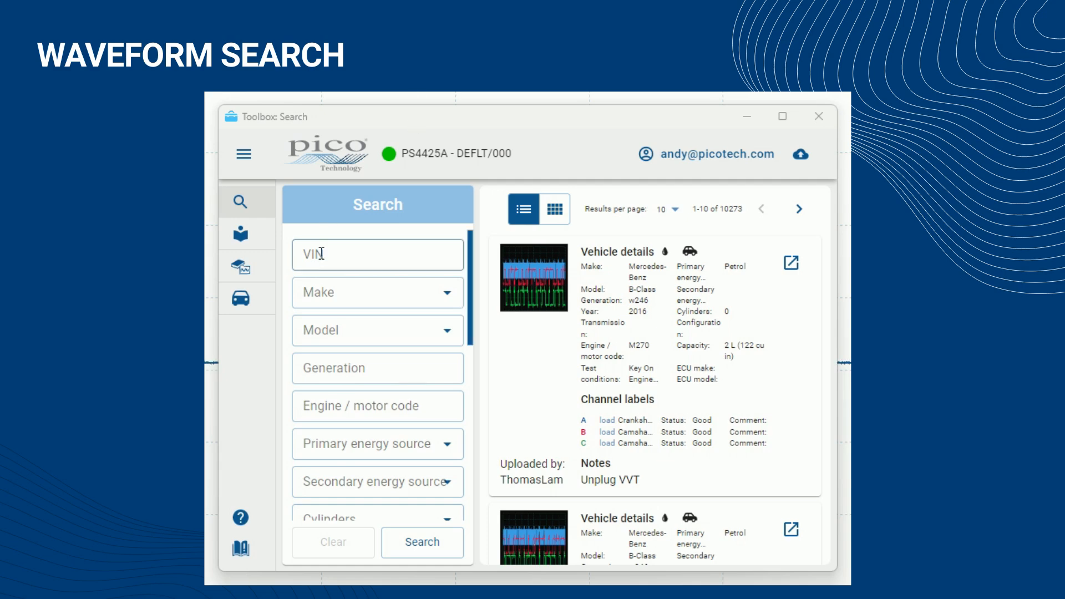
click(377, 293)
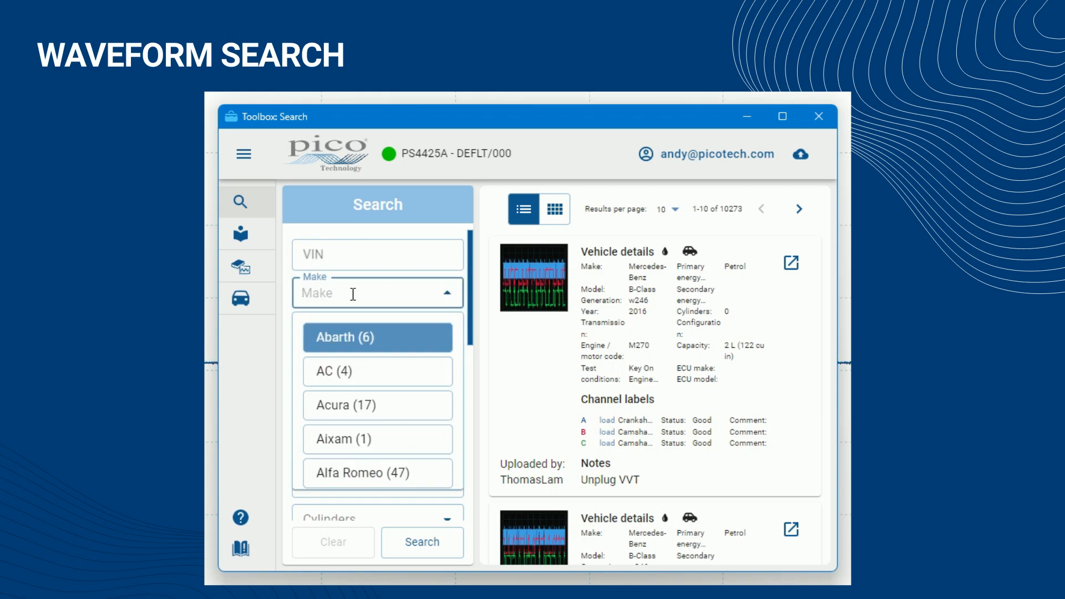
click(446, 293)
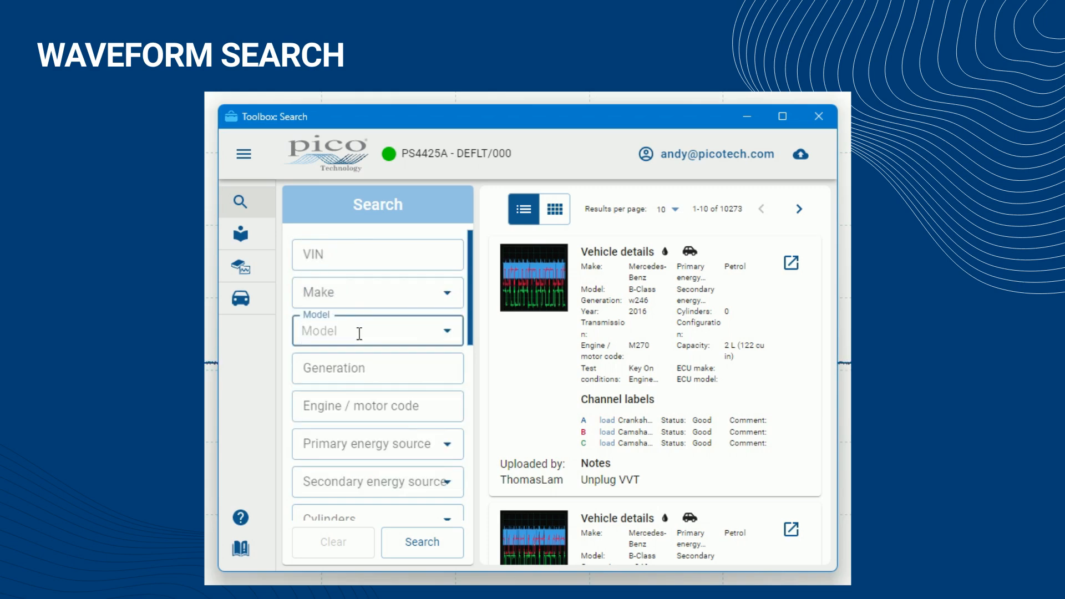
click(376, 444)
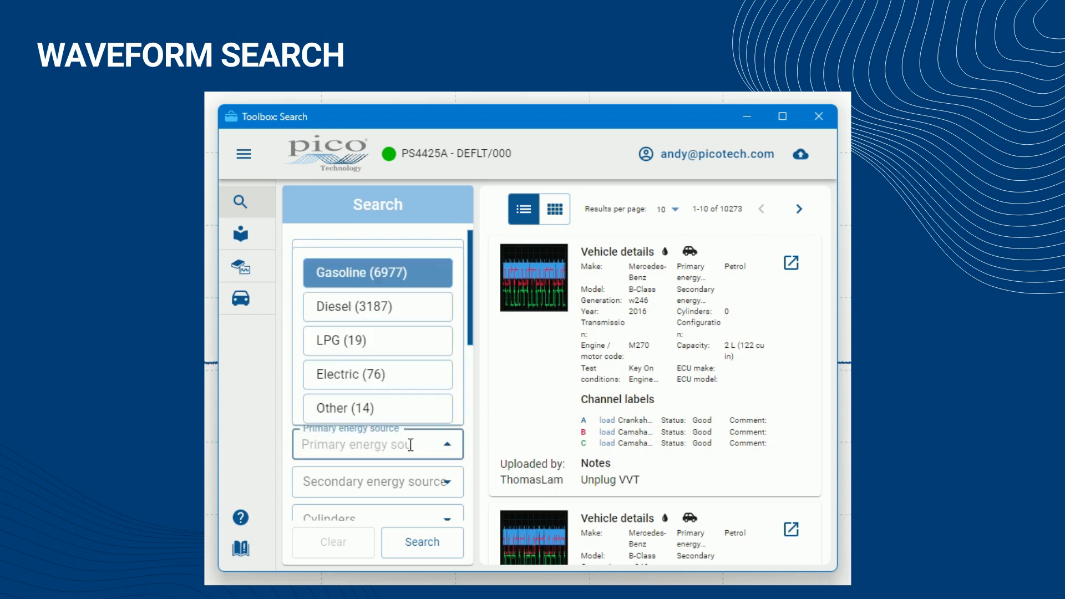
click(445, 444)
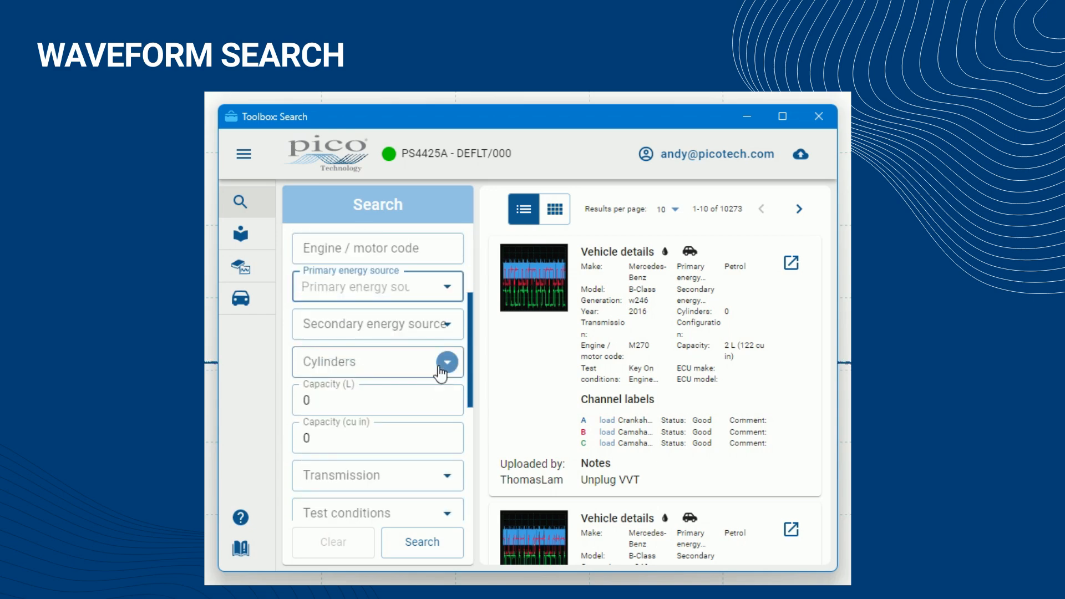
scroll(down, 3)
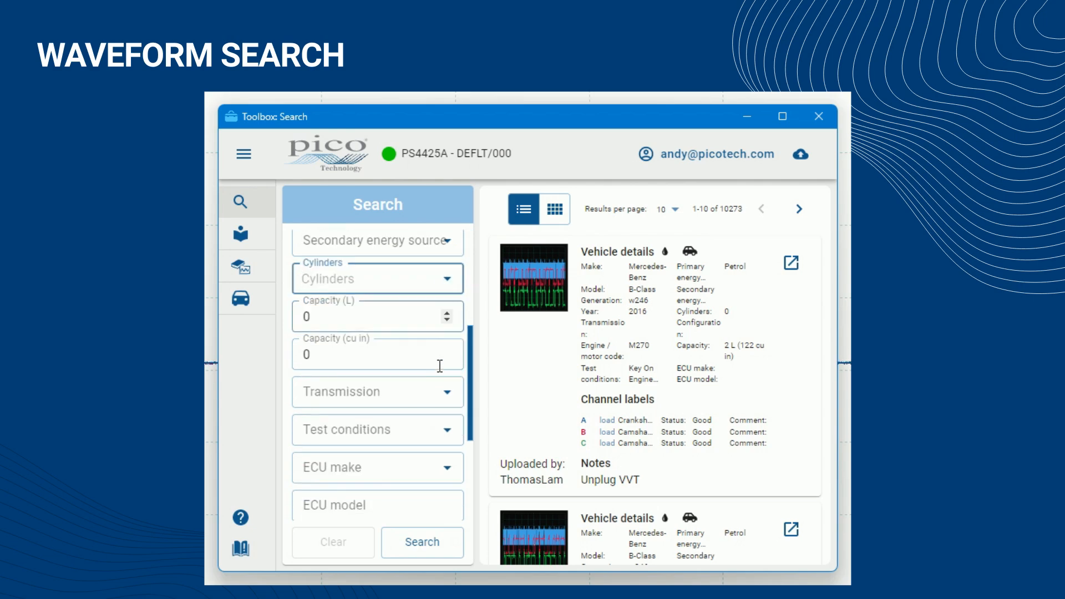
click(445, 392)
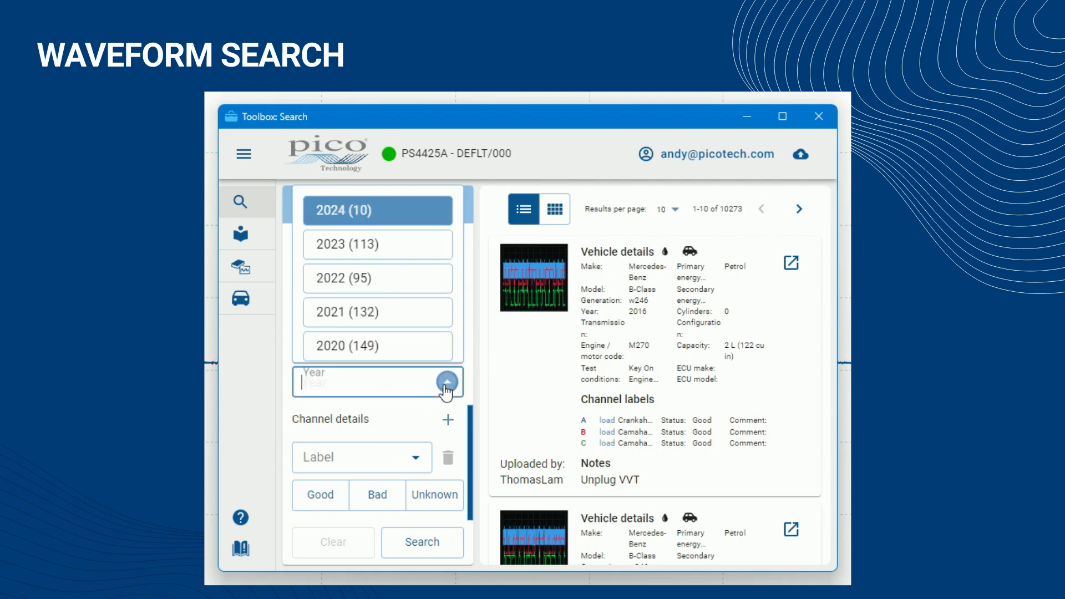
click(447, 382)
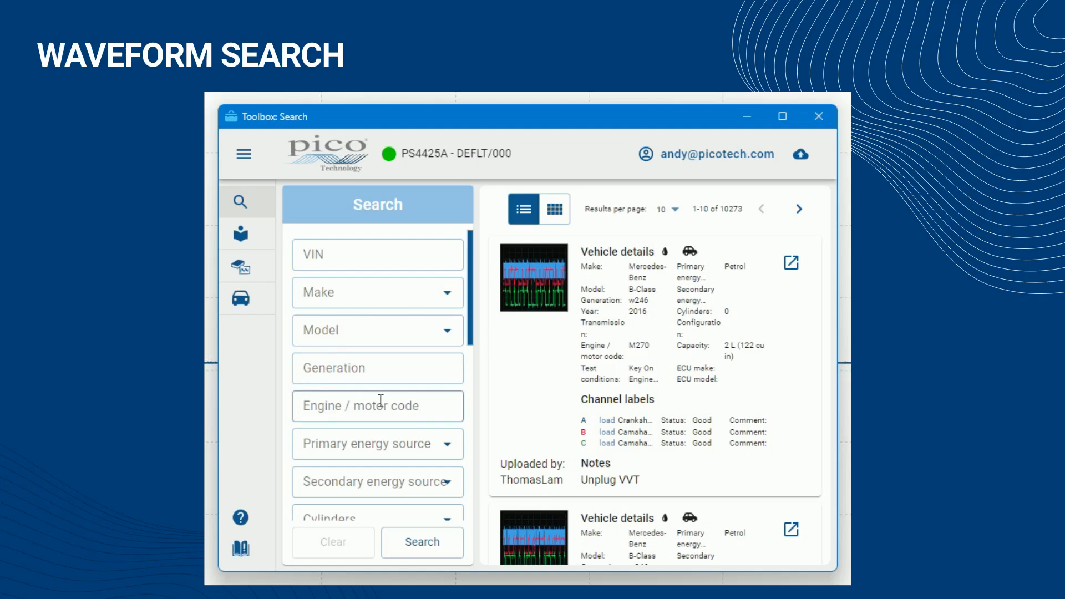
scroll(down, 3)
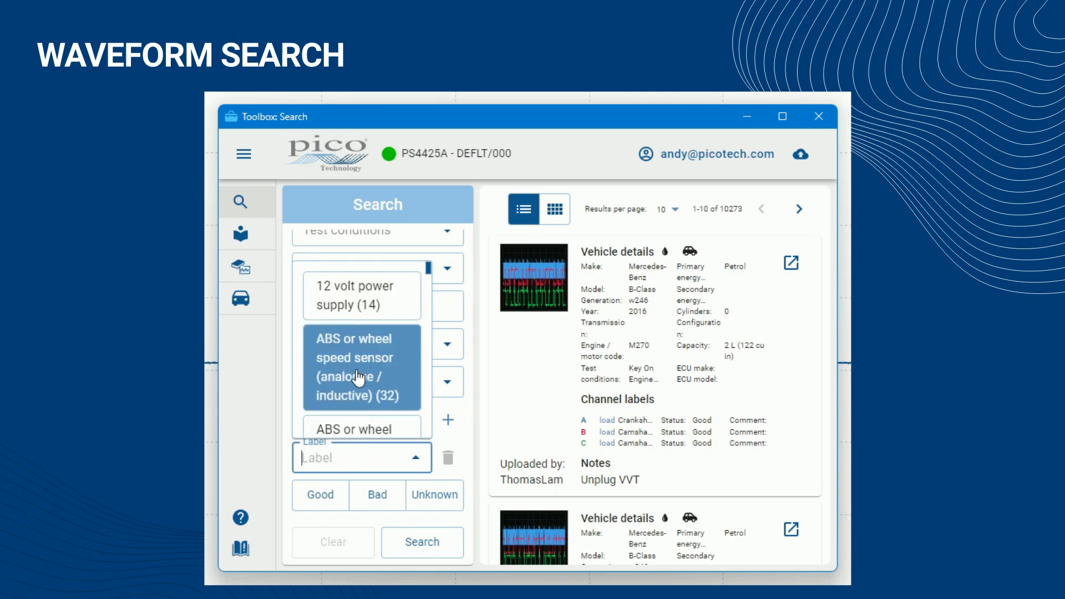
click(361, 295)
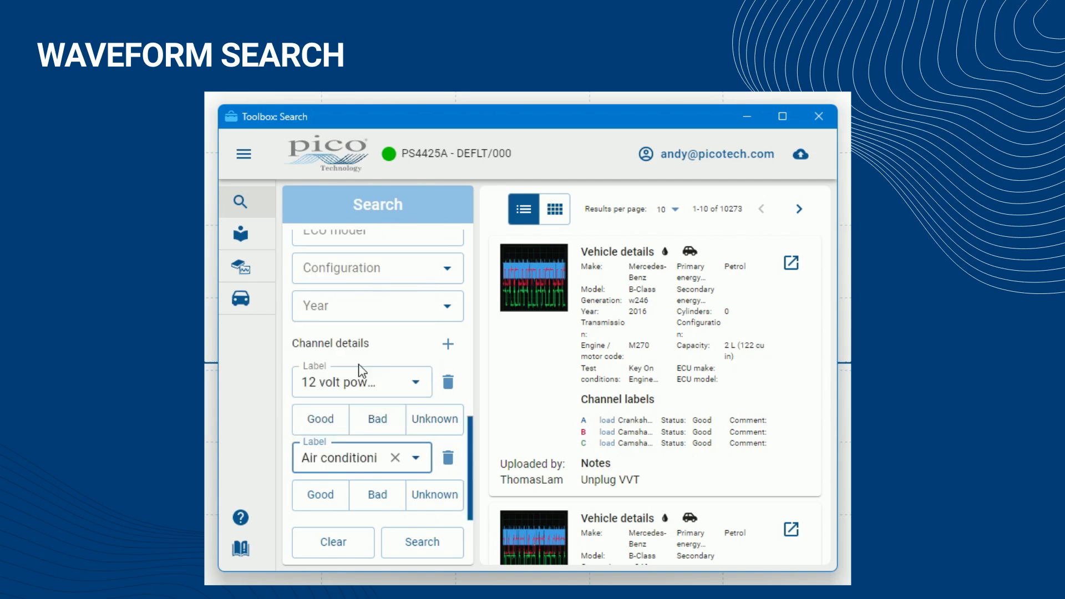
click(381, 293)
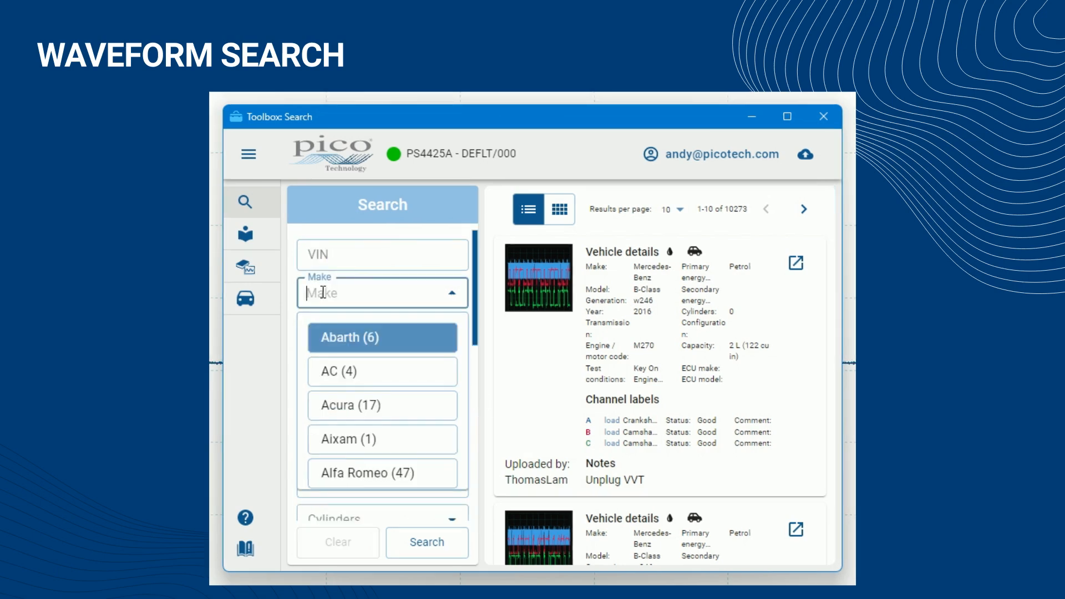
Filter the Make dropdown, pick Fiat, then change the make to Case.
text(f)
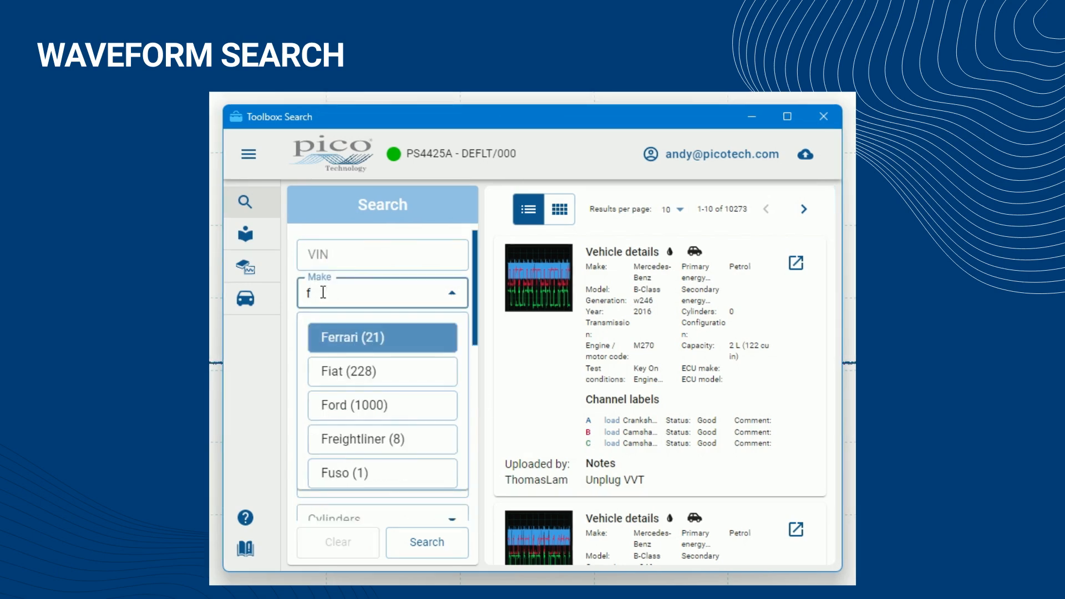
mouse_move(381, 438)
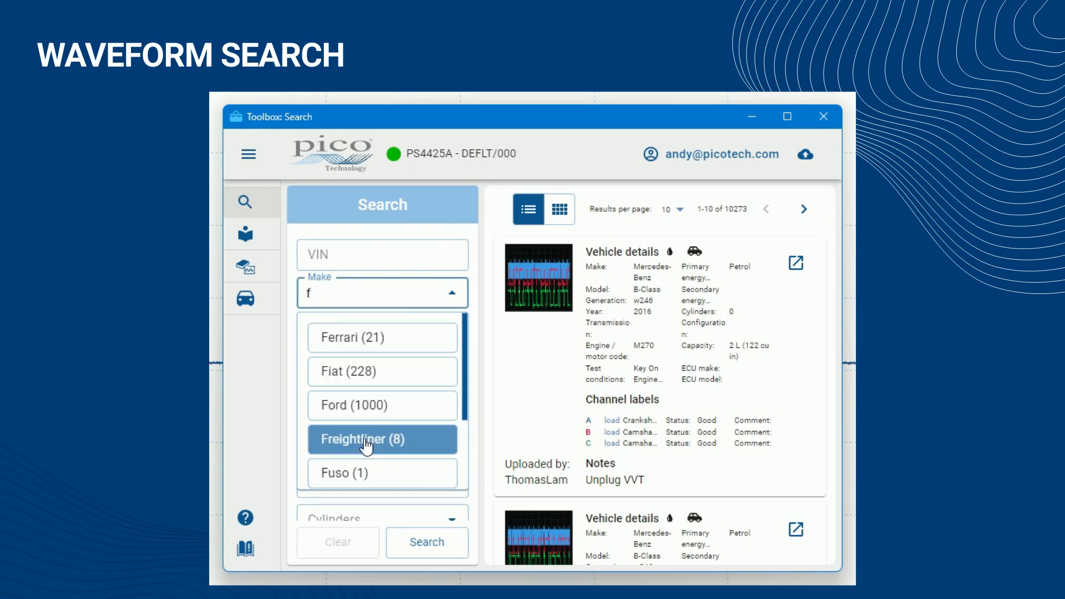
mouse_move(365, 371)
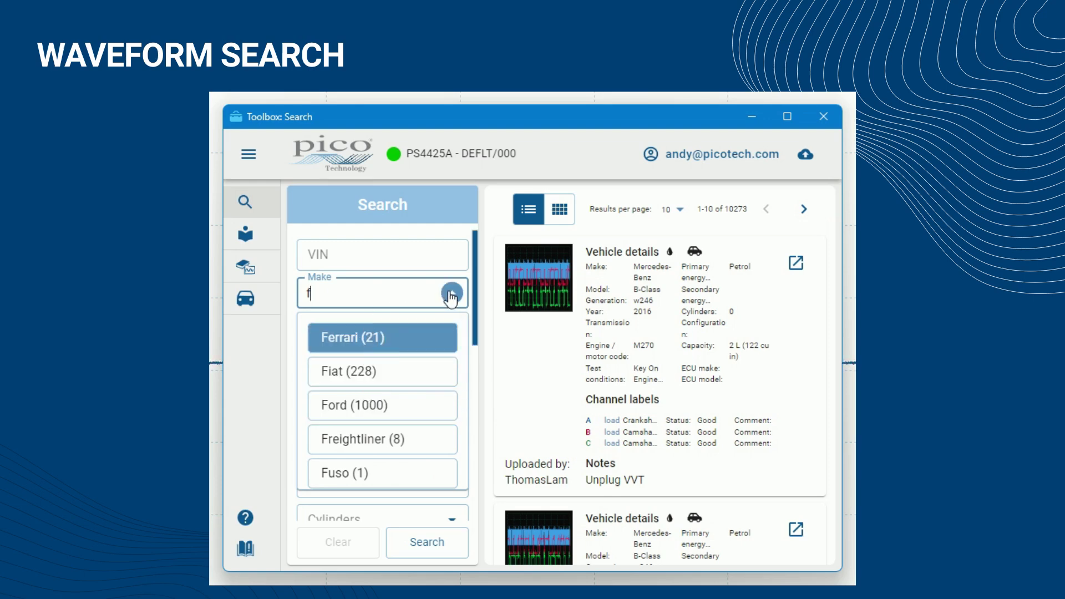
mouse_move(366, 372)
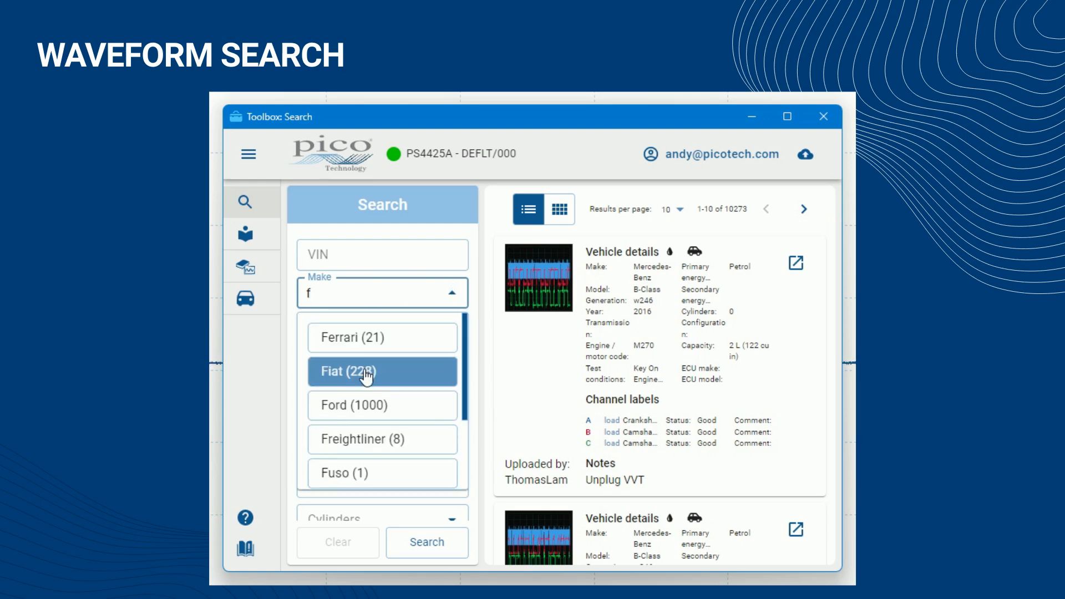
click(367, 371)
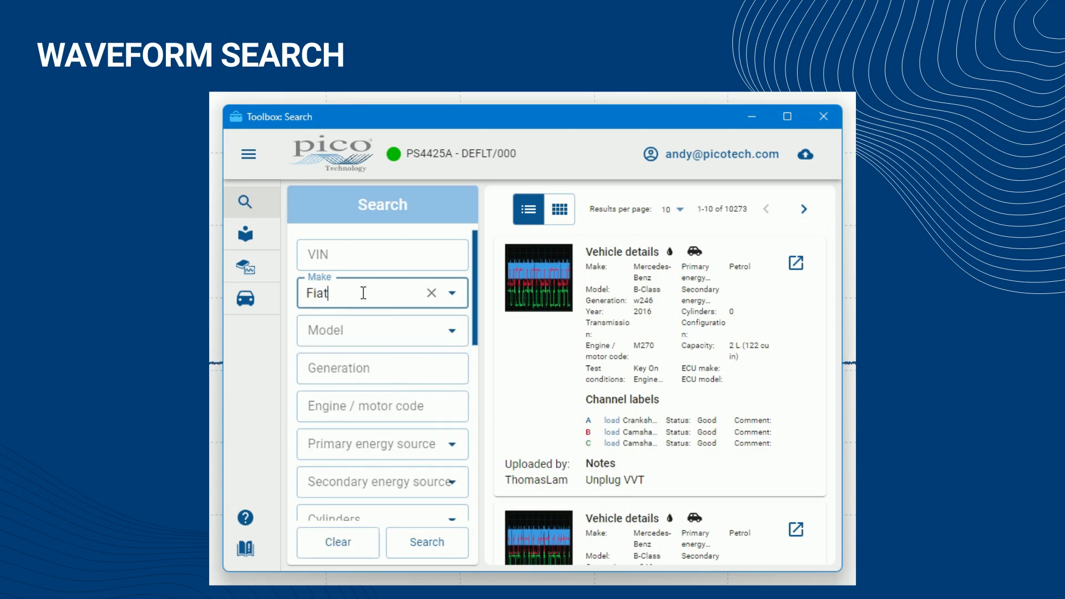
click(429, 293)
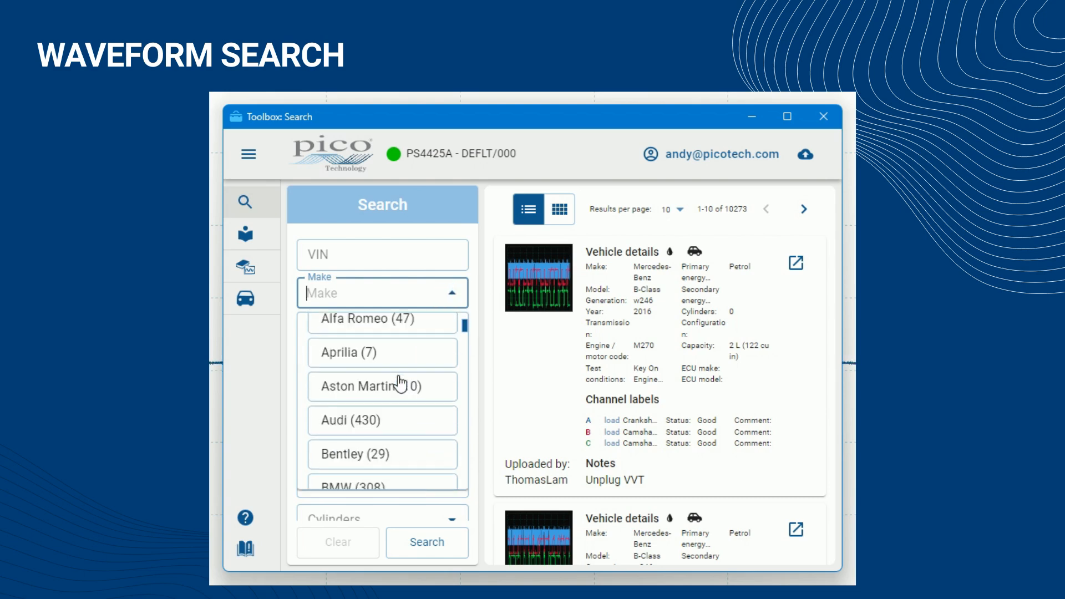
text(Case)
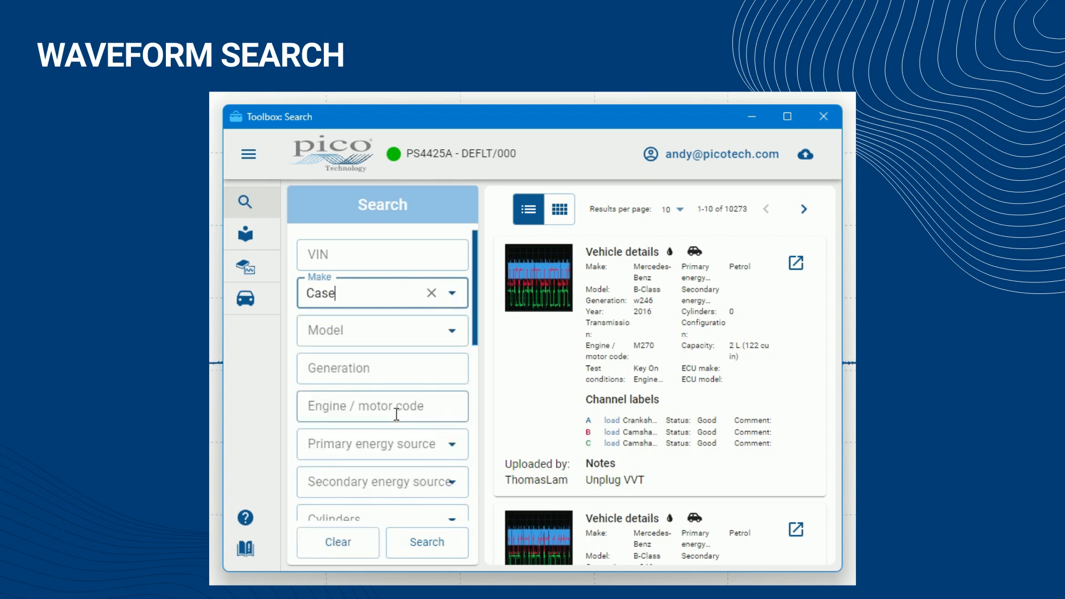
click(430, 293)
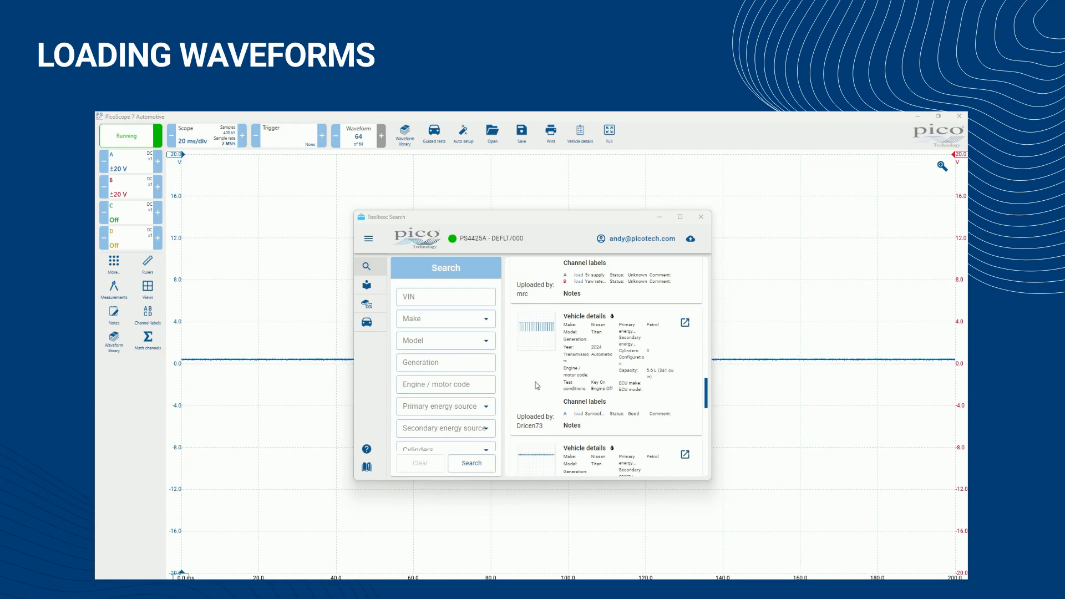
mouse_move(656, 342)
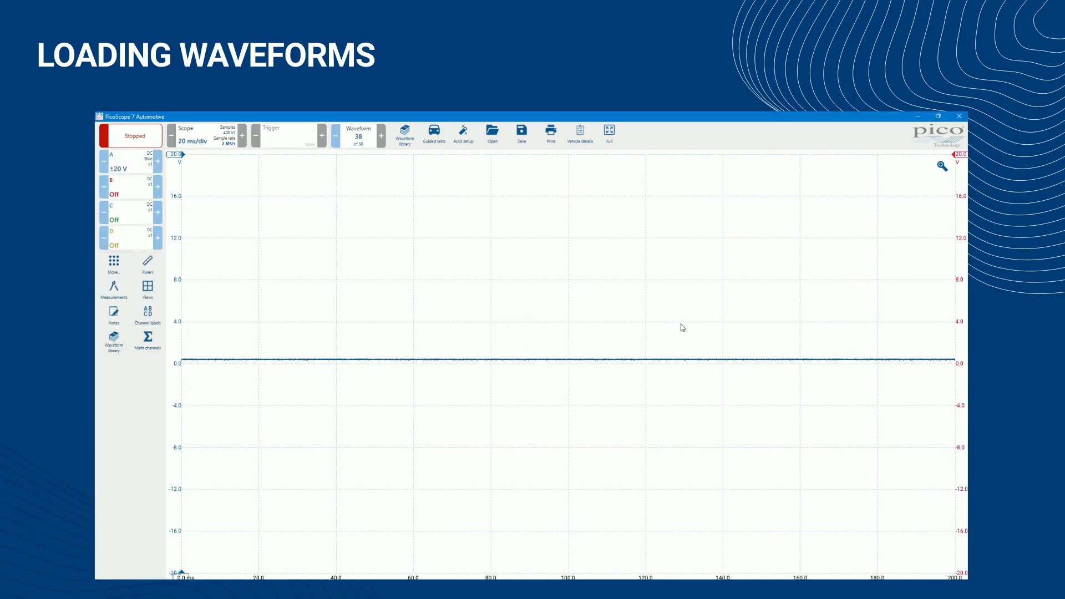
Open the Nissan Titan result to load its Sunroof Communication waveform.
click(492, 132)
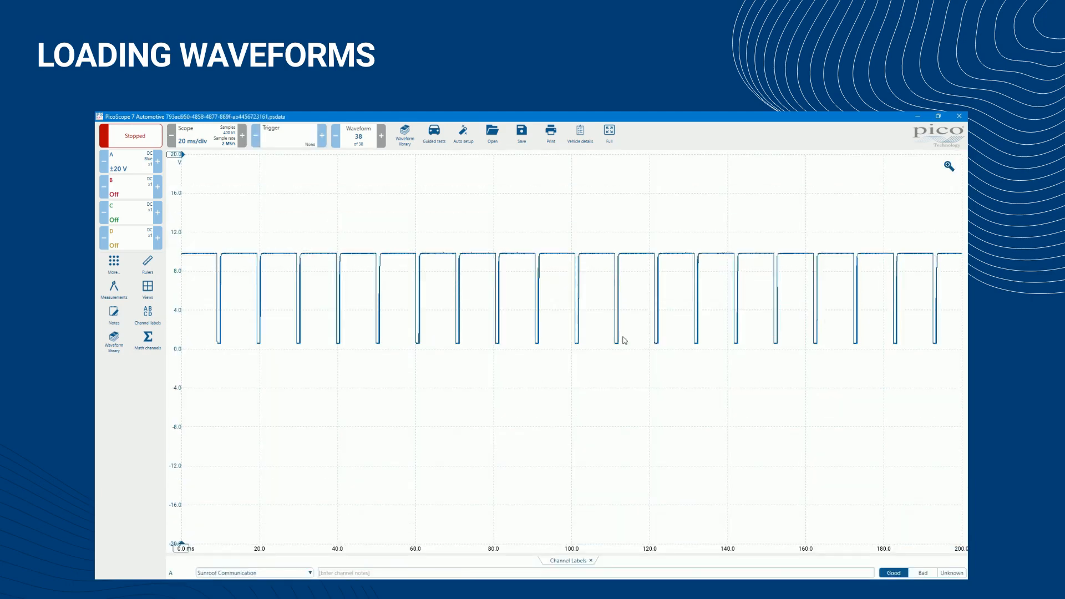
Reopen the Waveform Library and load only channel A of the Titan result.
click(404, 133)
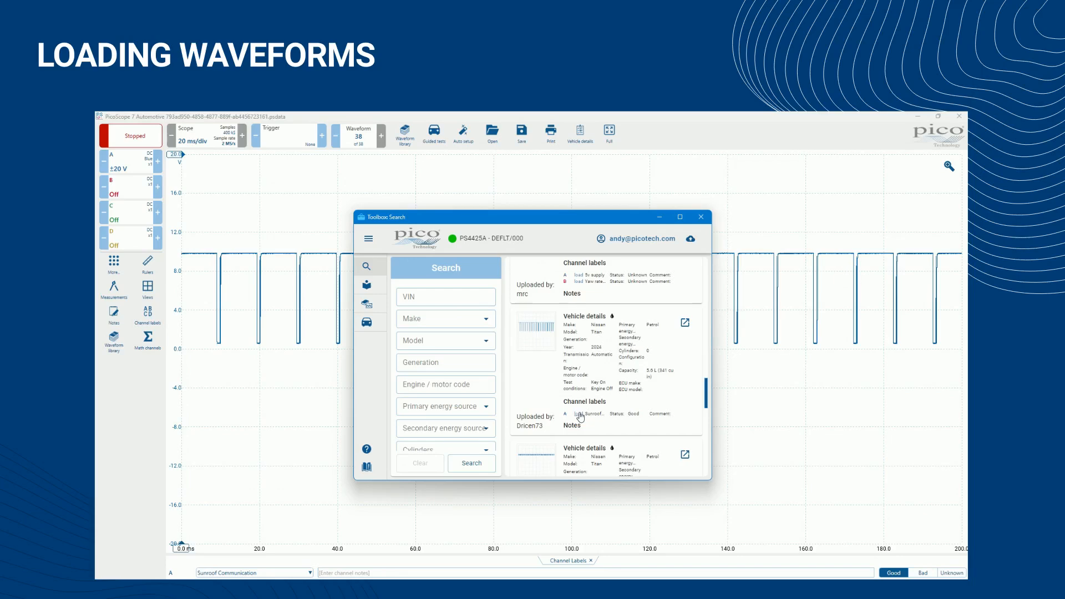
click(699, 217)
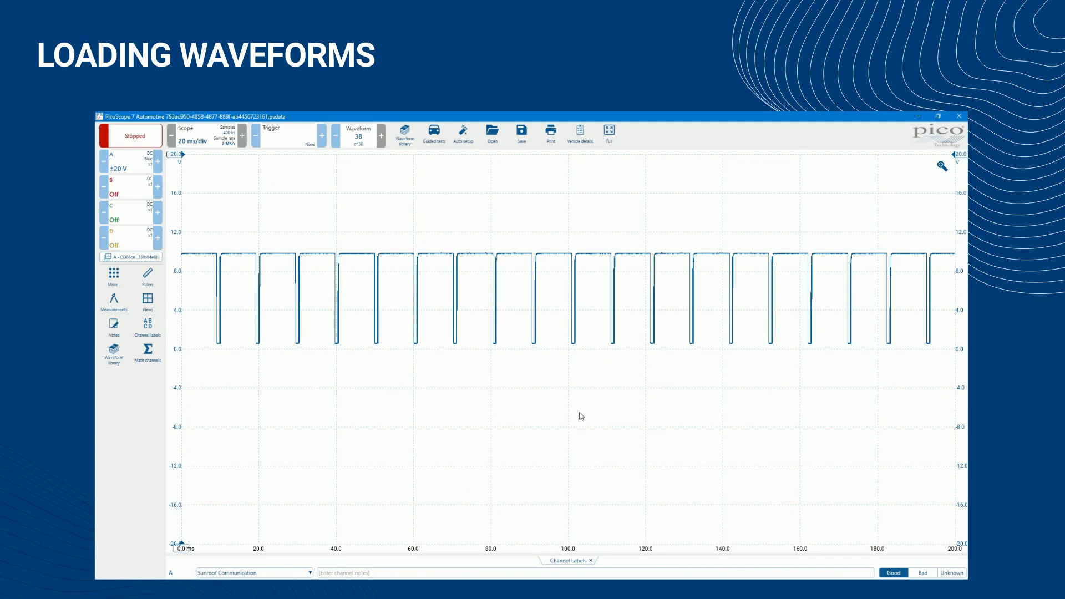
mouse_move(288, 297)
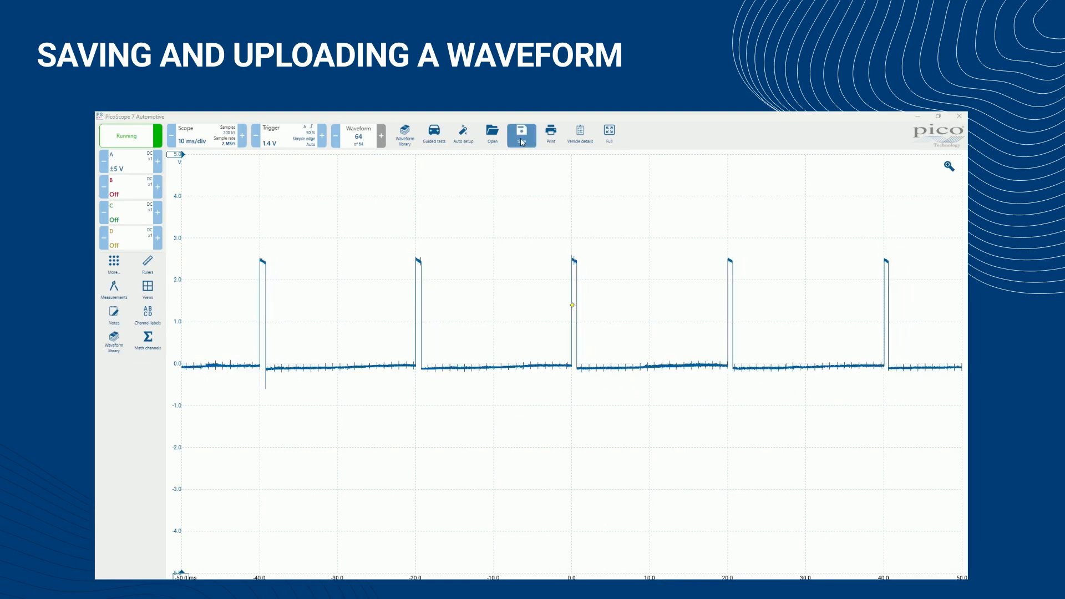
Open the save form and review the selected folder path and suggested file name.
click(520, 133)
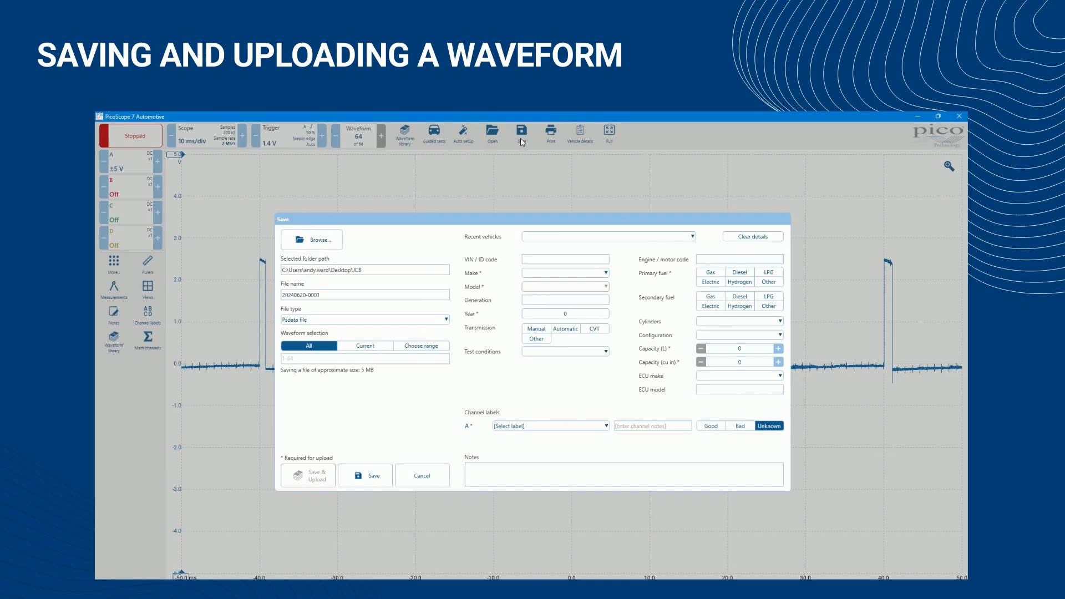
mouse_move(377, 284)
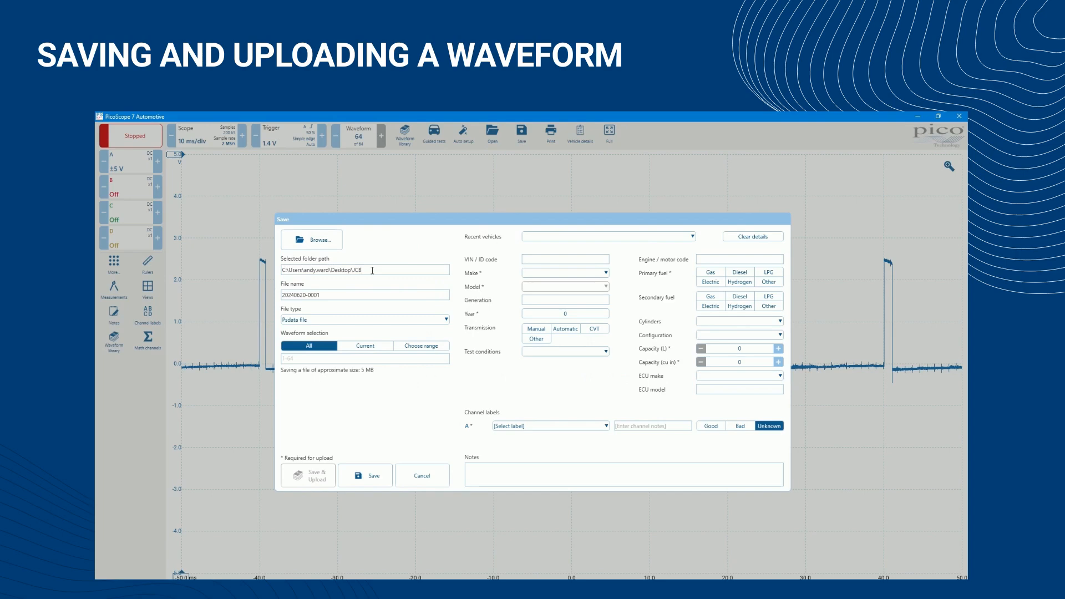
click(365, 319)
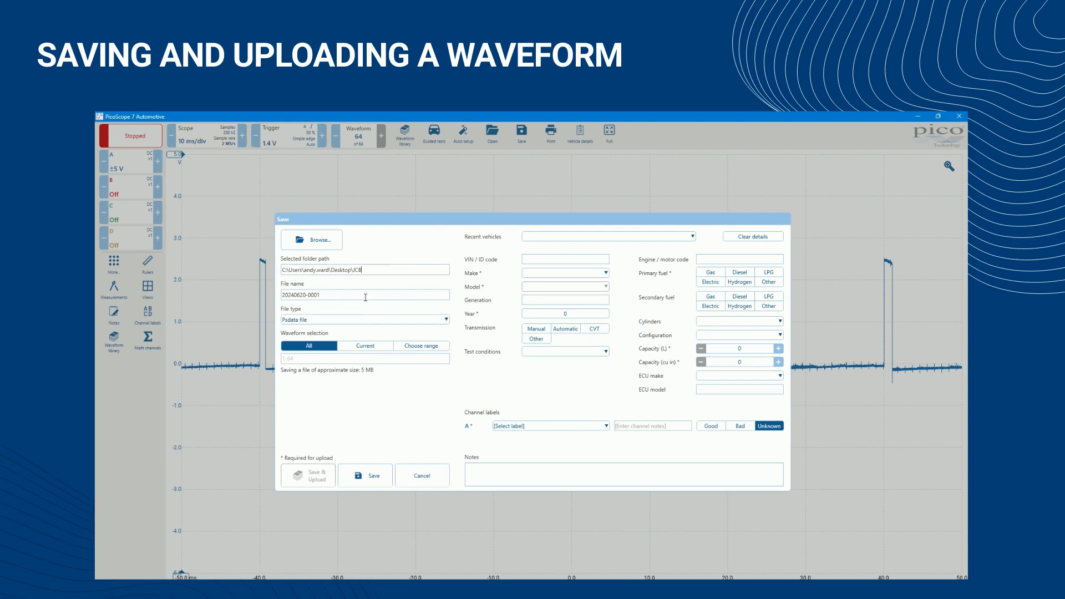
click(604, 273)
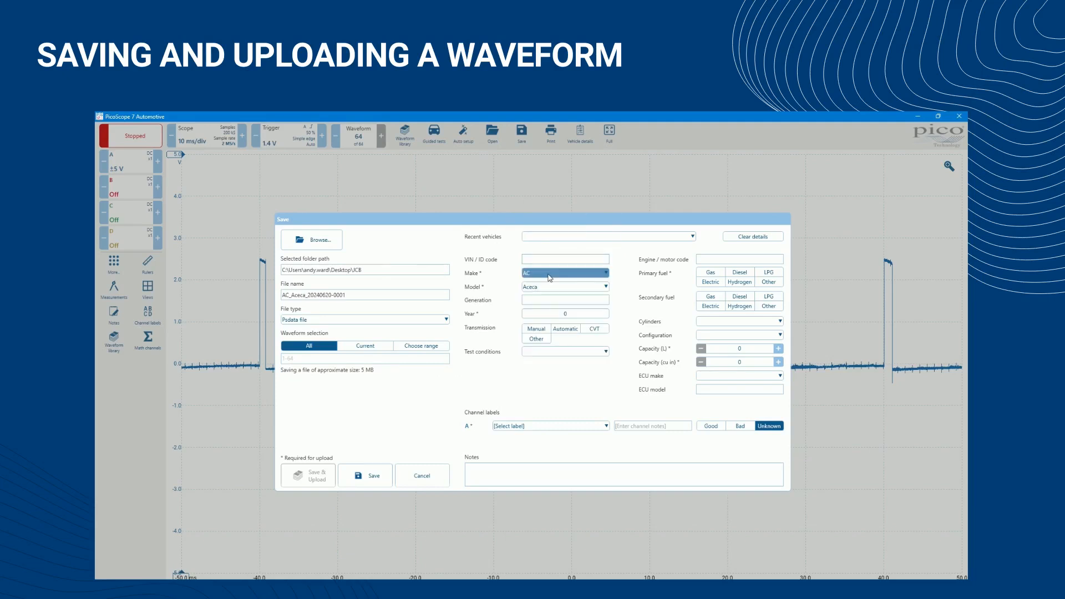
Enter make AC, fuel Gas, capacity 20 and channel A label, then Save & Upload.
click(565, 313)
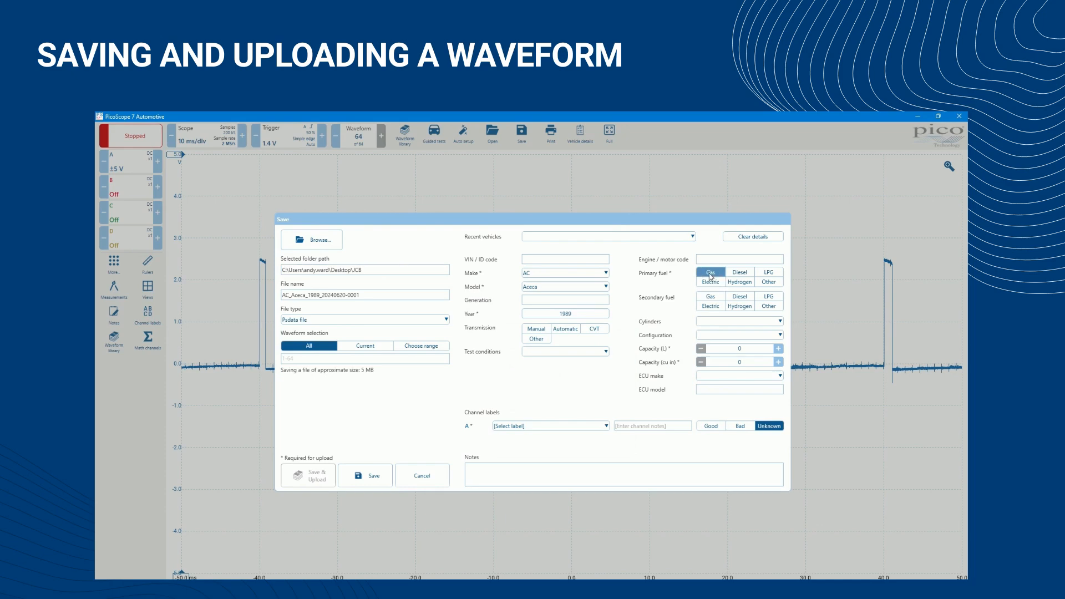
click(710, 271)
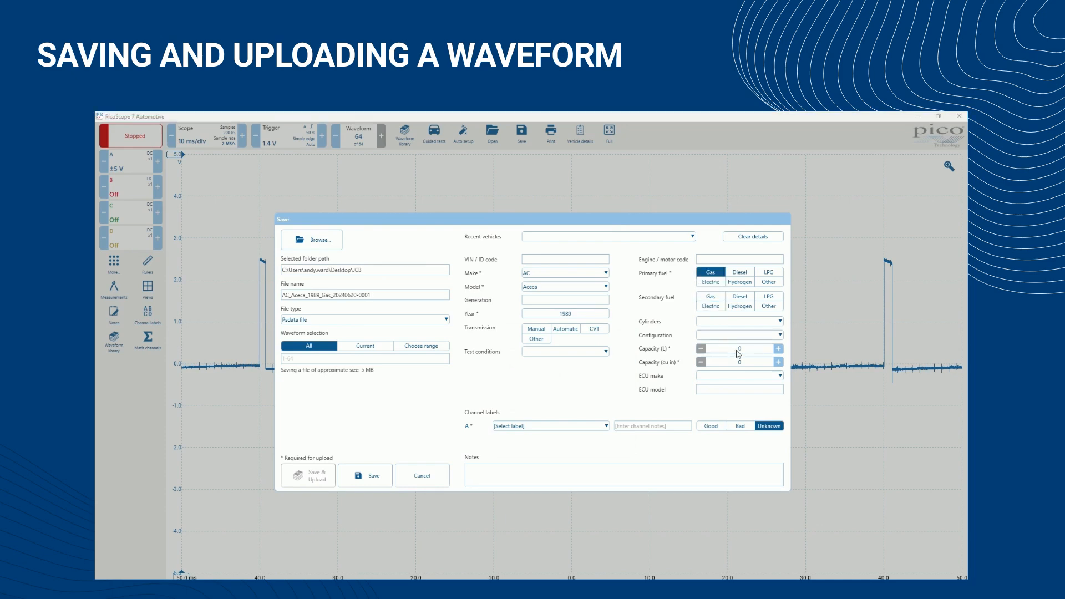
click(738, 348)
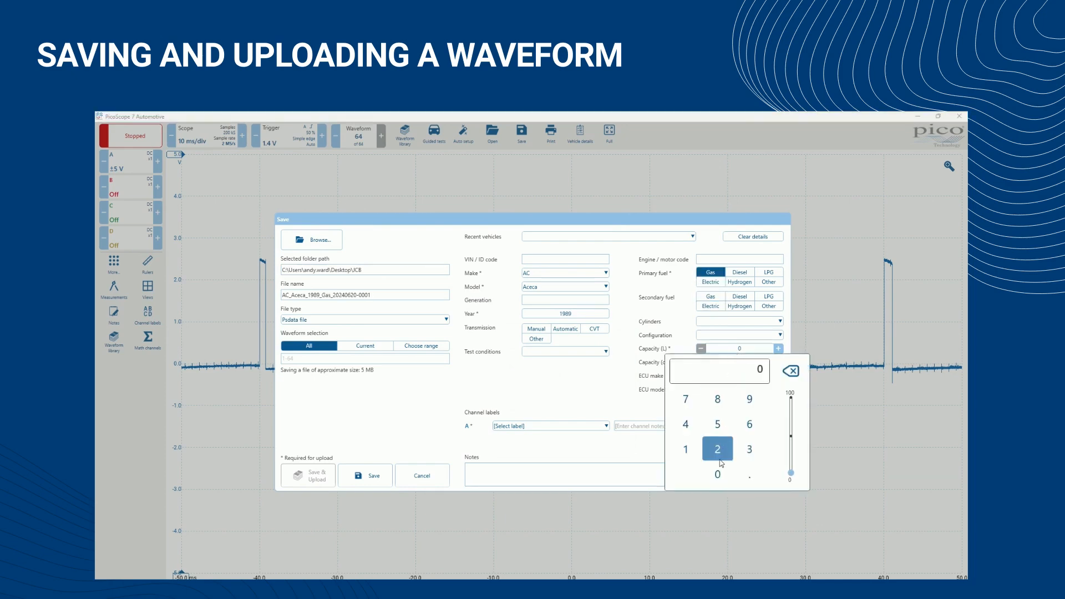
click(717, 473)
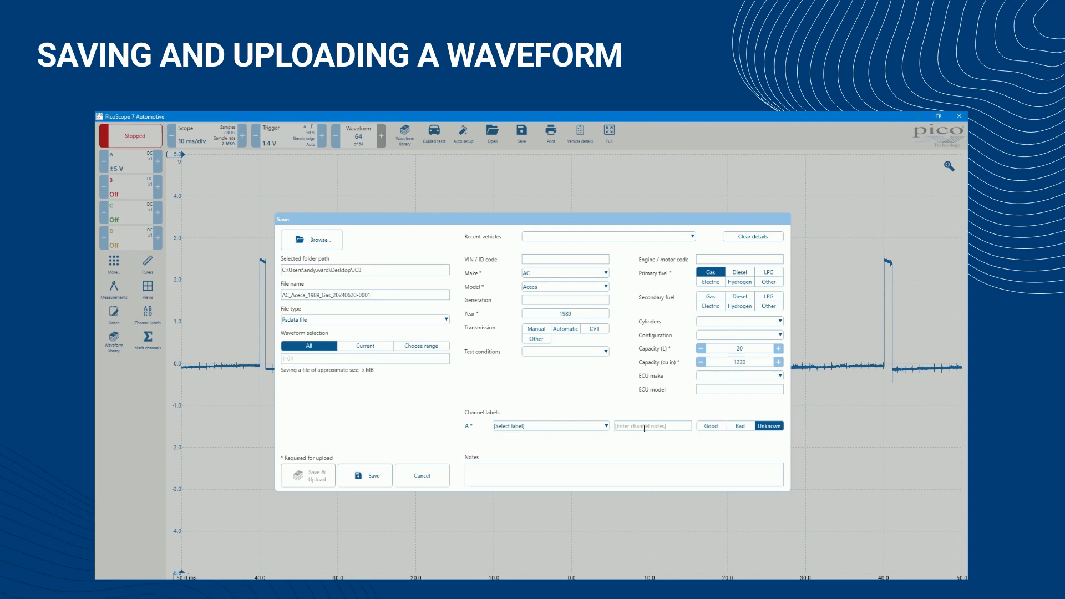
click(595, 426)
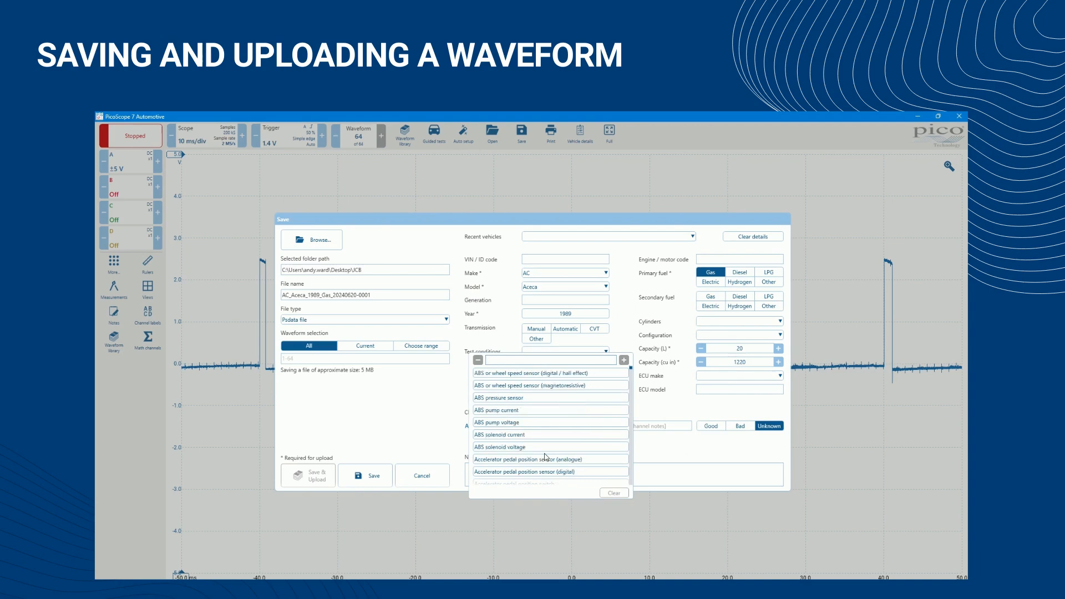
scroll(down, 3)
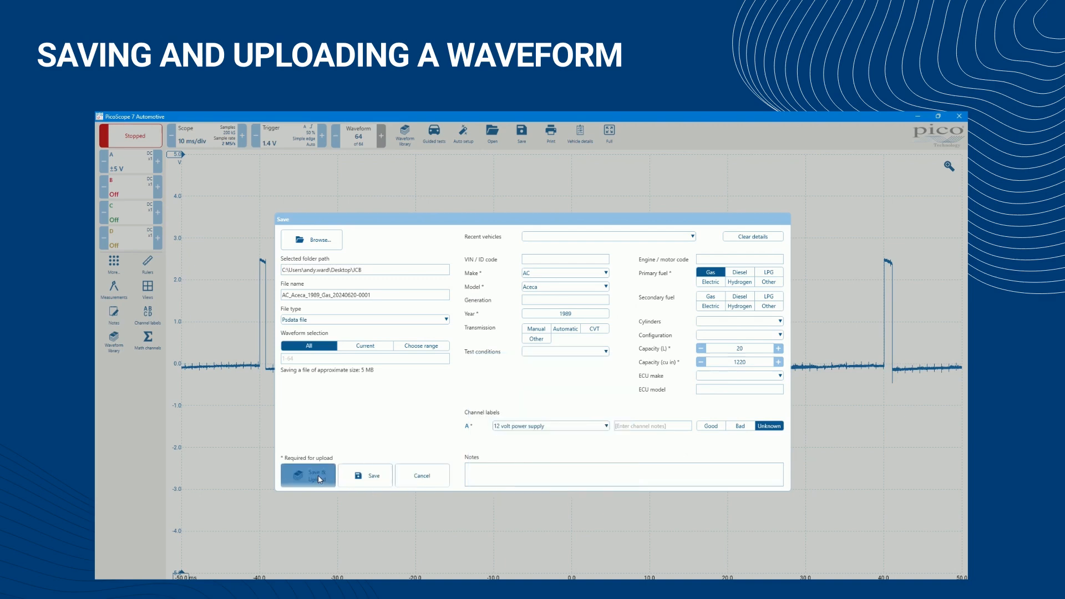
mouse_move(308, 474)
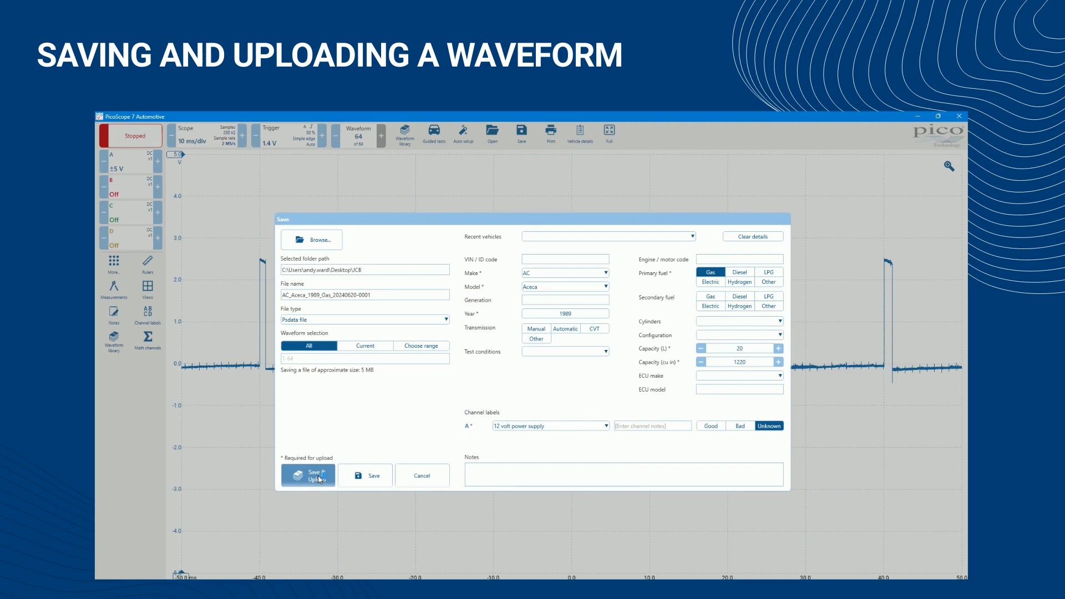
click(309, 475)
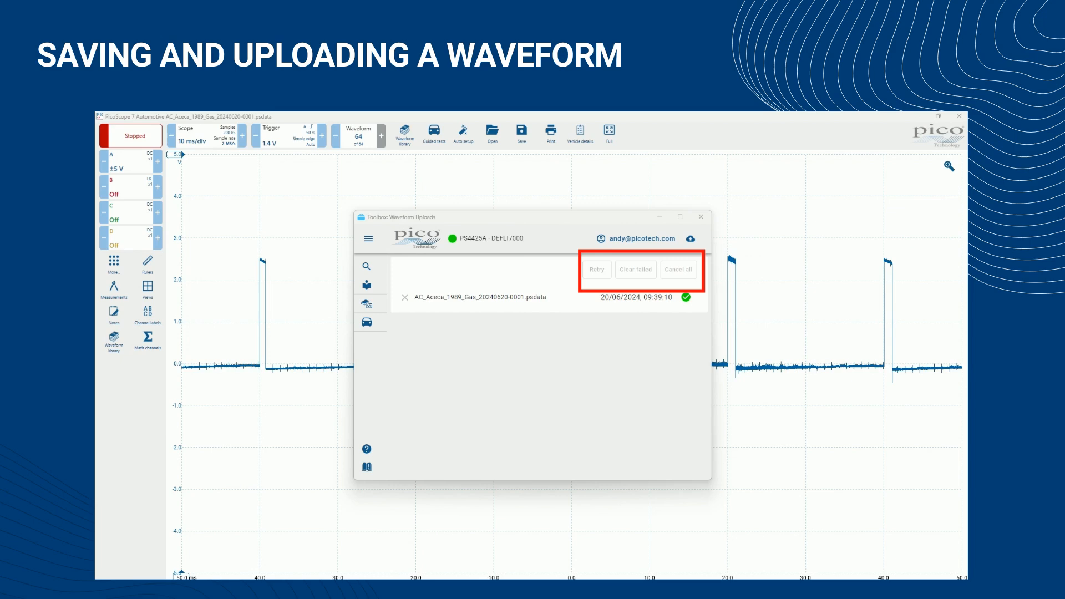
Wait for the AC Aceca upload's green tick, then return to Search.
click(368, 265)
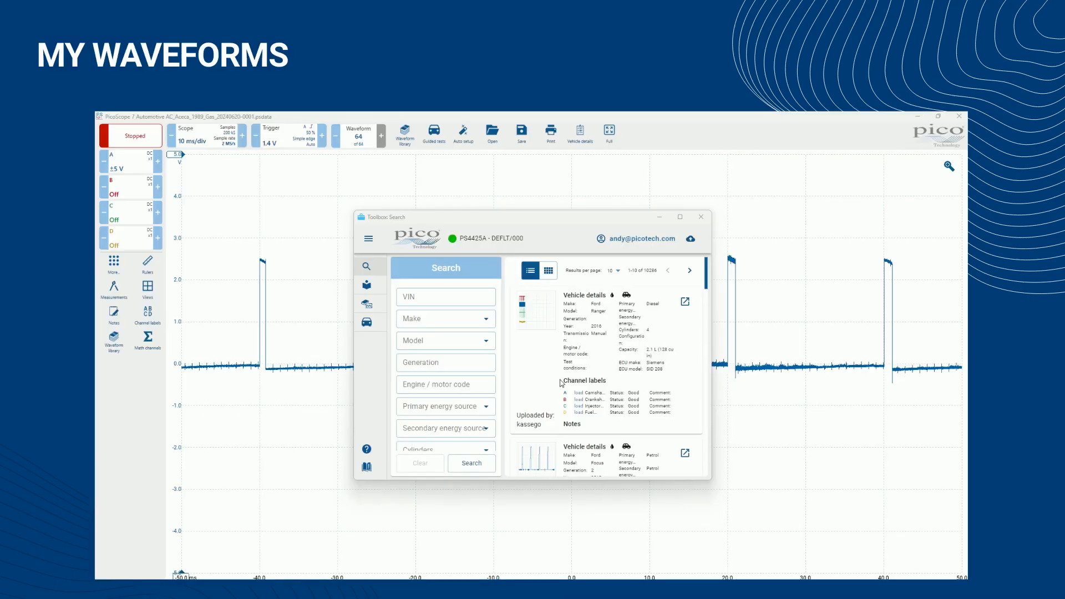
mouse_move(368, 285)
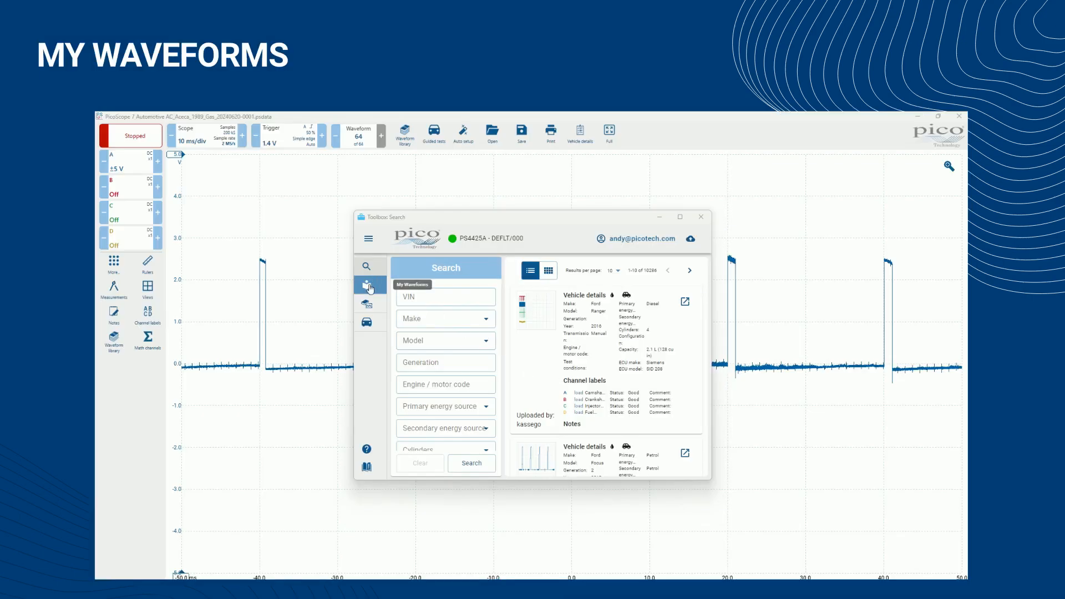
Switch the Toolbox to the My Waveforms view.
click(367, 285)
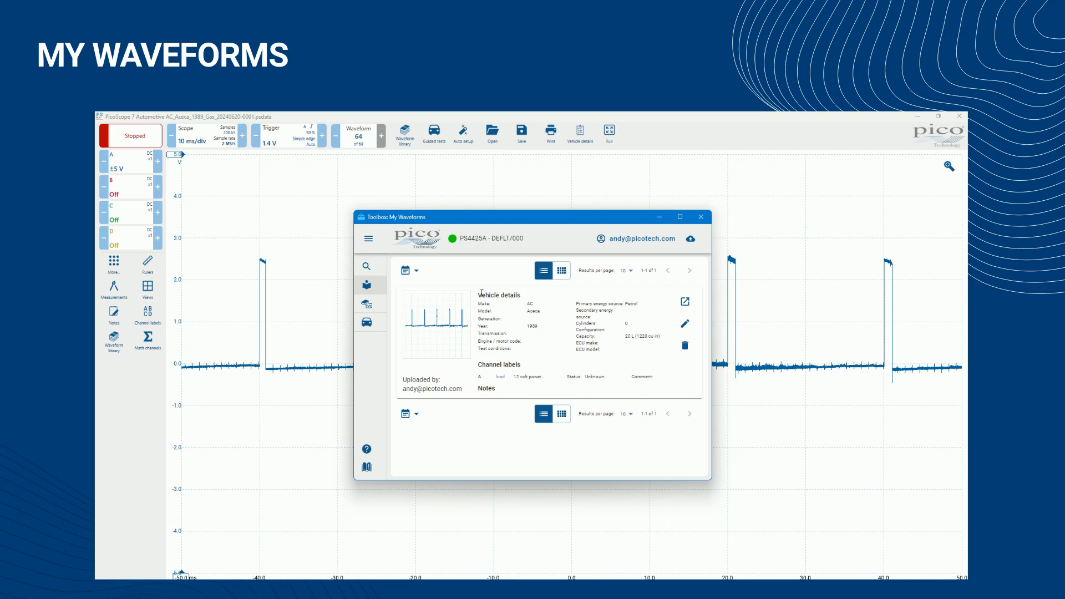
mouse_move(677, 318)
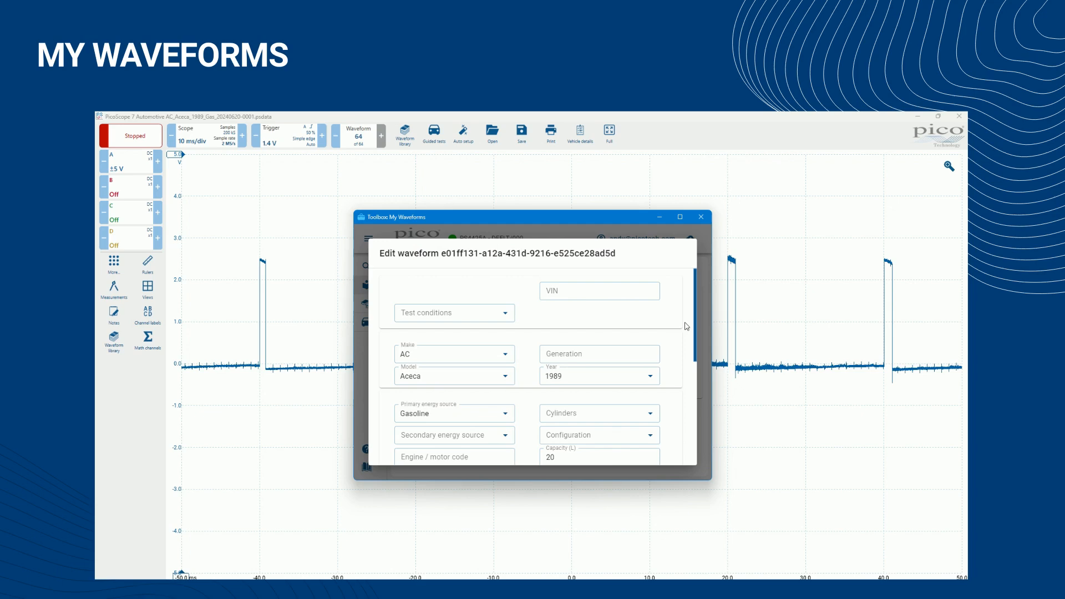
mouse_move(674, 327)
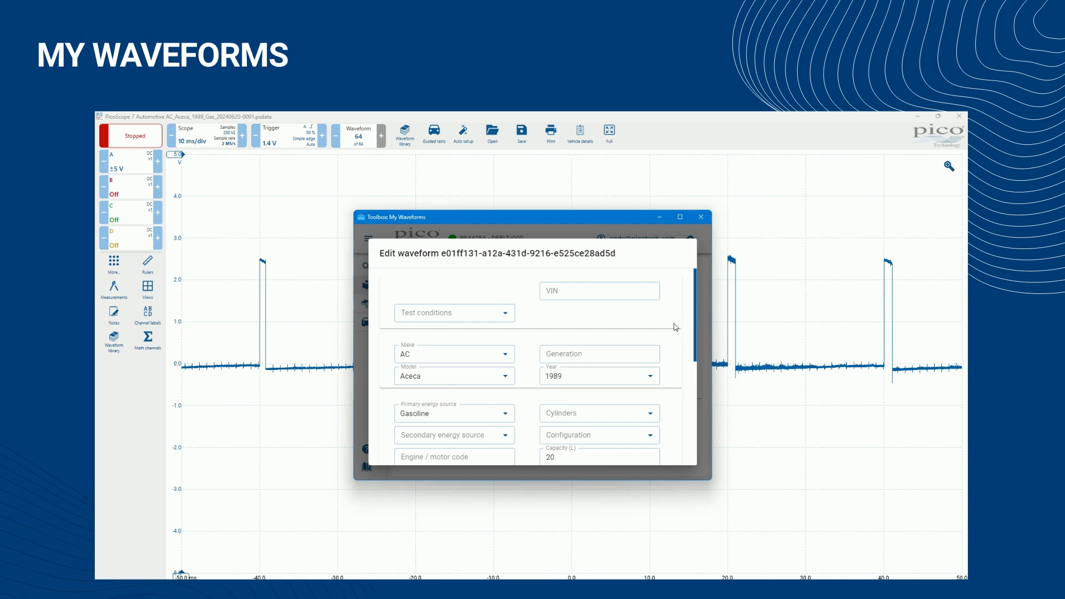
mouse_move(641, 325)
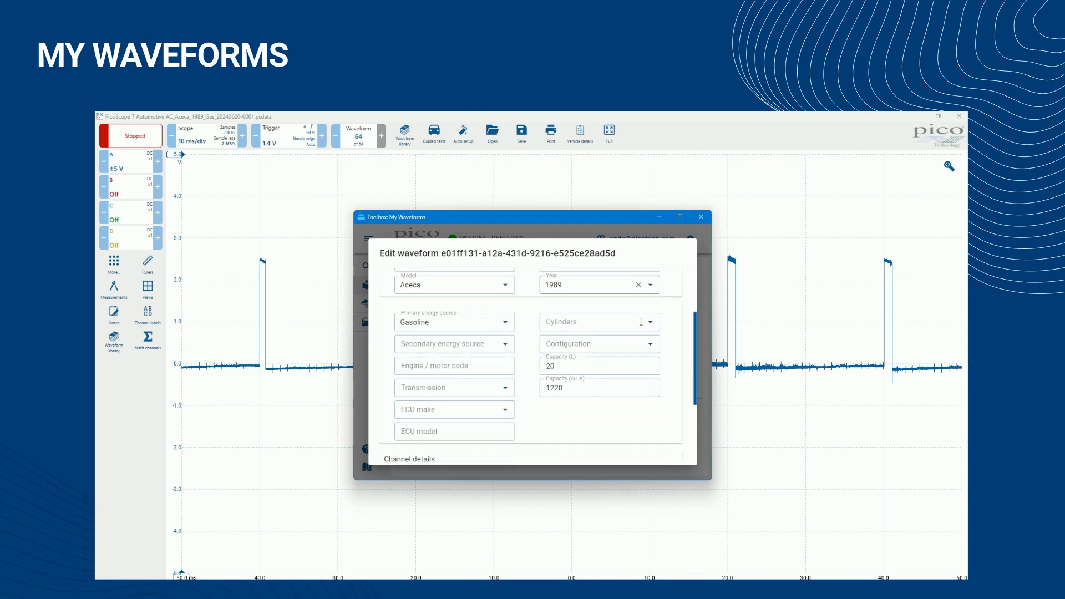
Scroll through the AC Aceca Edit waveform form and save it.
scroll(down, 3)
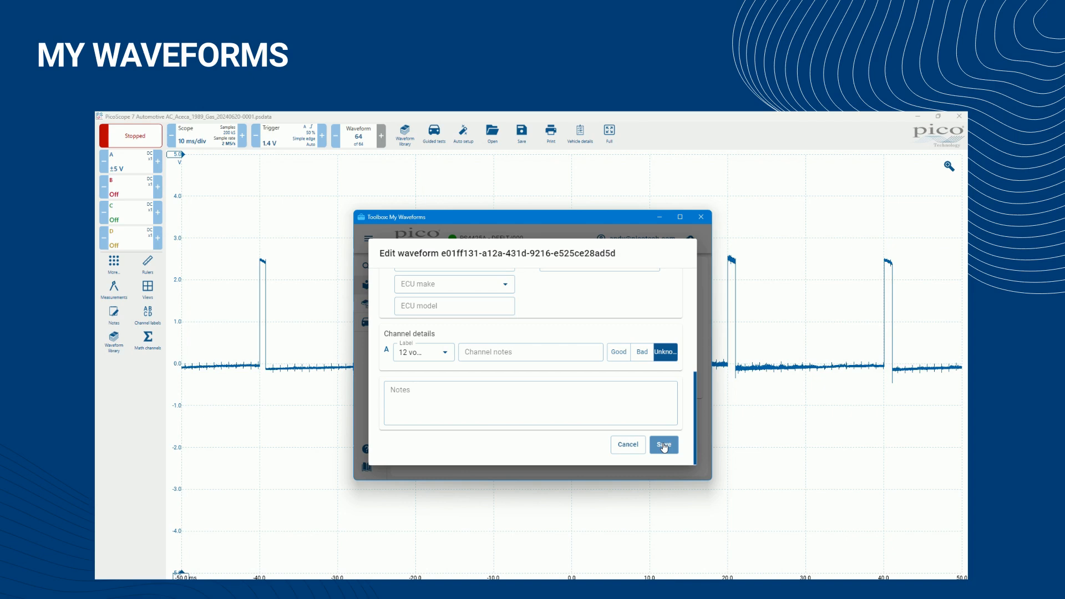
click(662, 444)
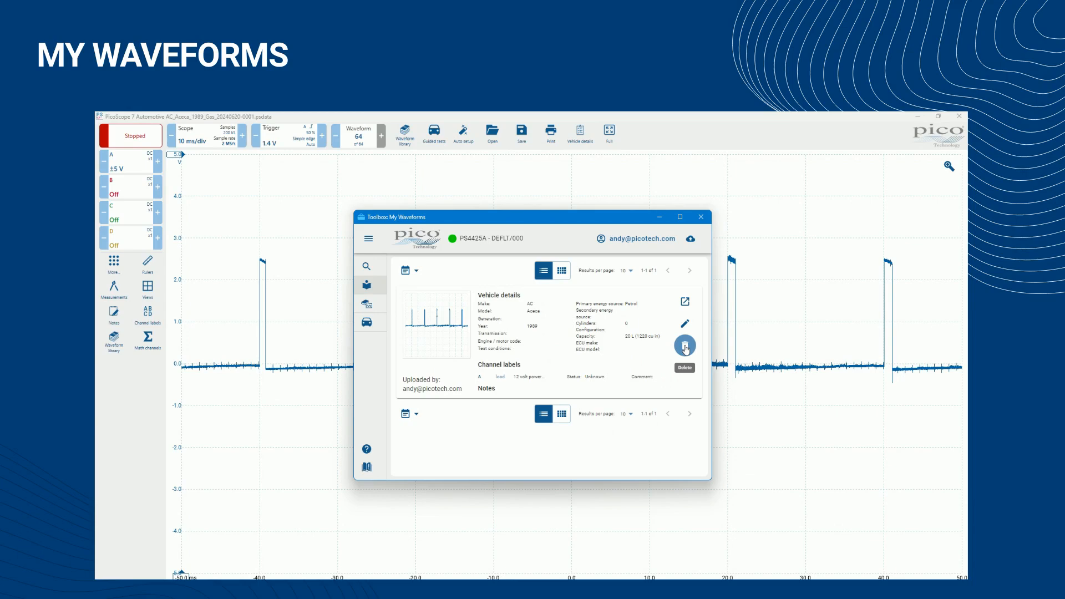
Delete the AC Aceca waveform with reason 'I don't want my waveform in the library'.
click(684, 345)
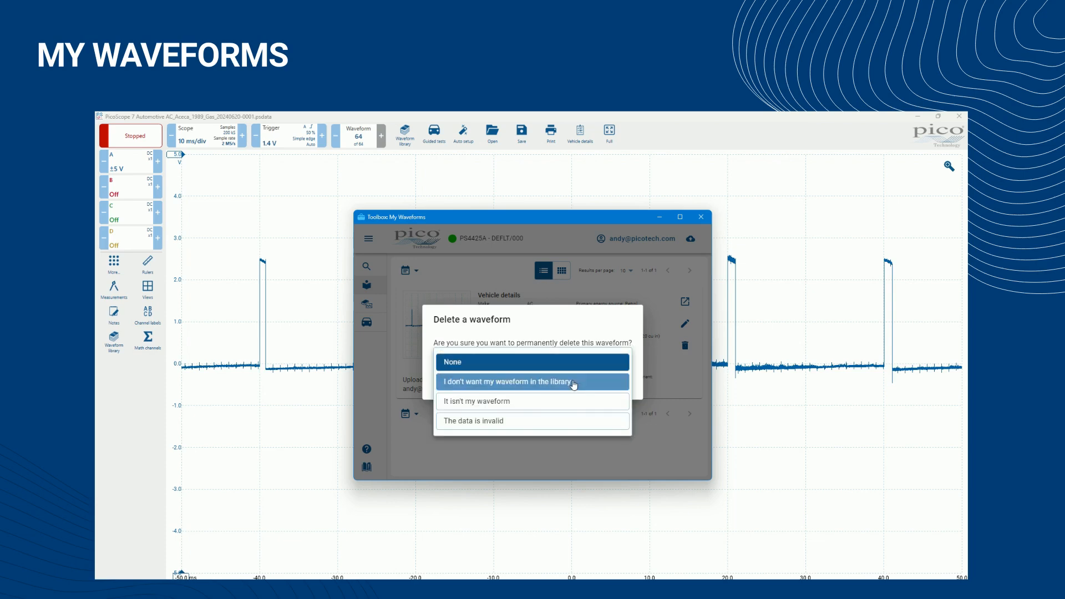
click(506, 381)
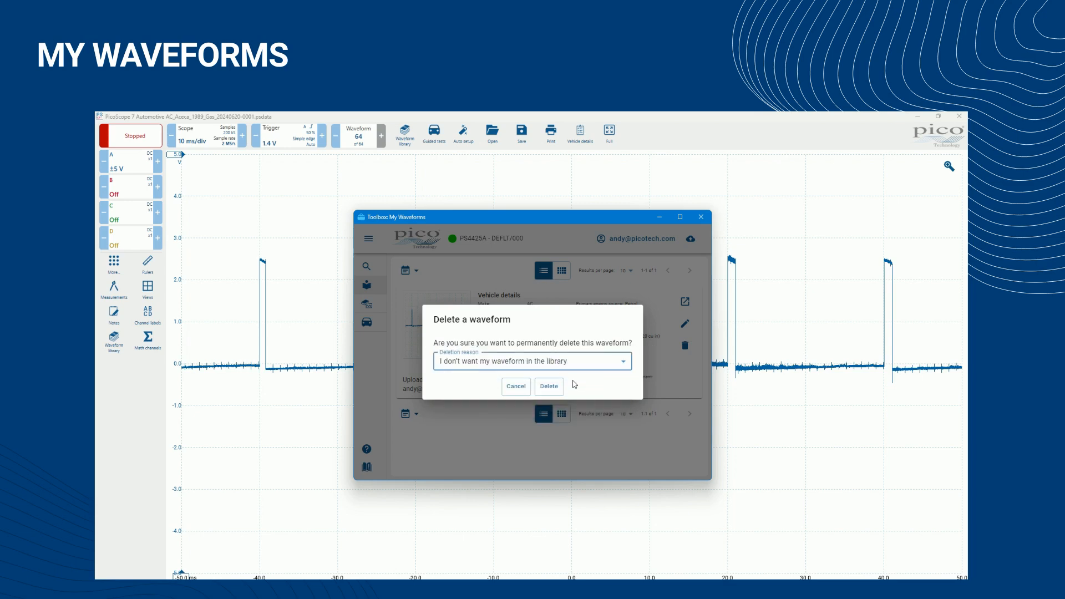